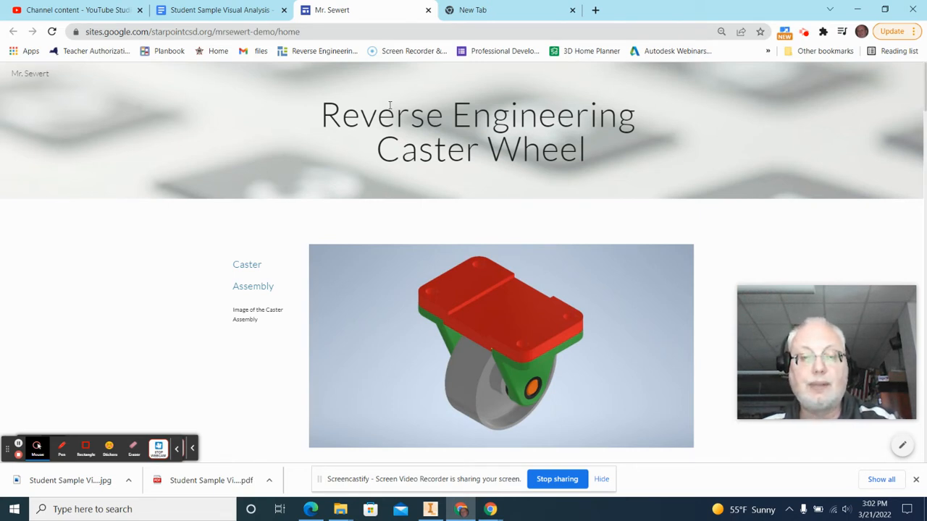
mouse_move(387, 108)
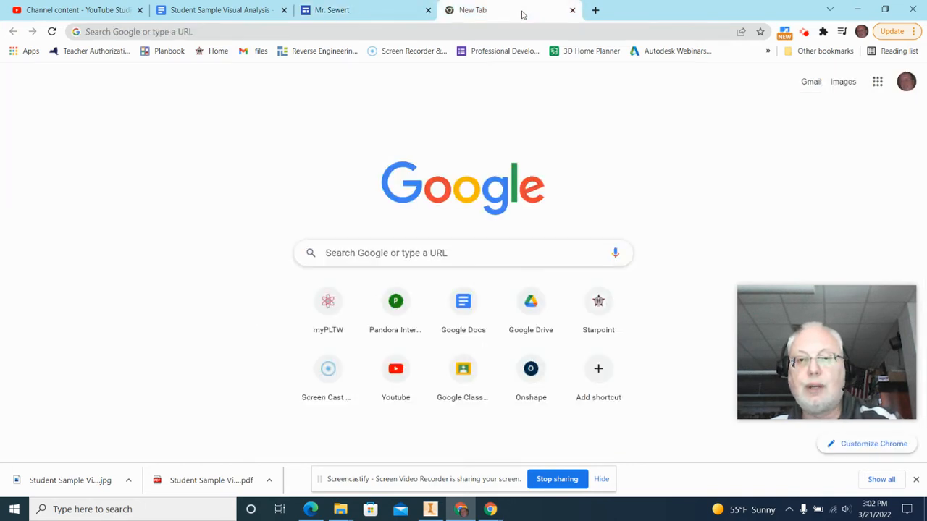
mouse_move(797, 143)
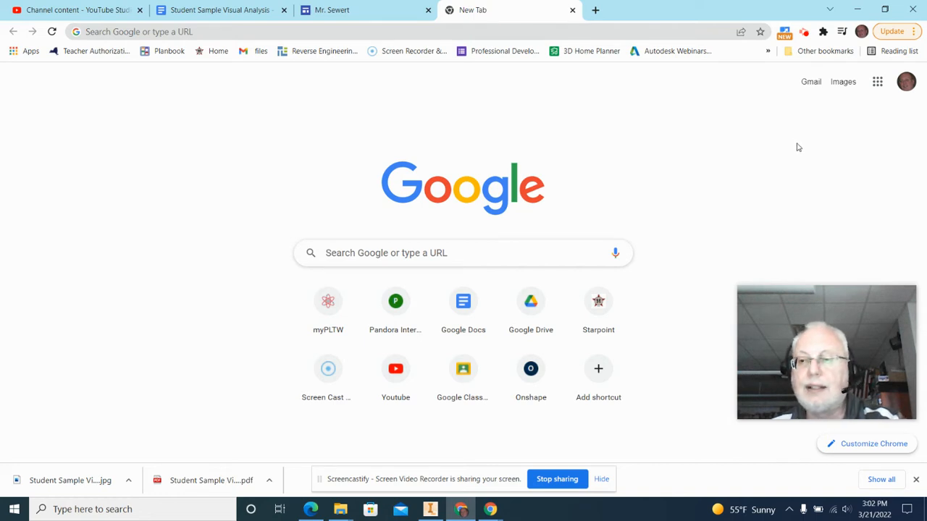
Step: Open the Google apps launcher in the new tab and scroll down to Sites
click(877, 81)
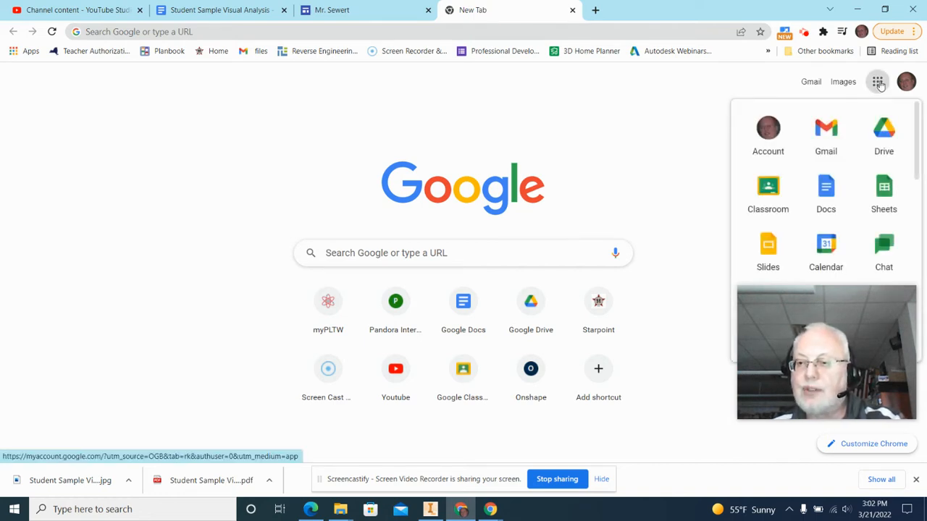
scroll(down, 3)
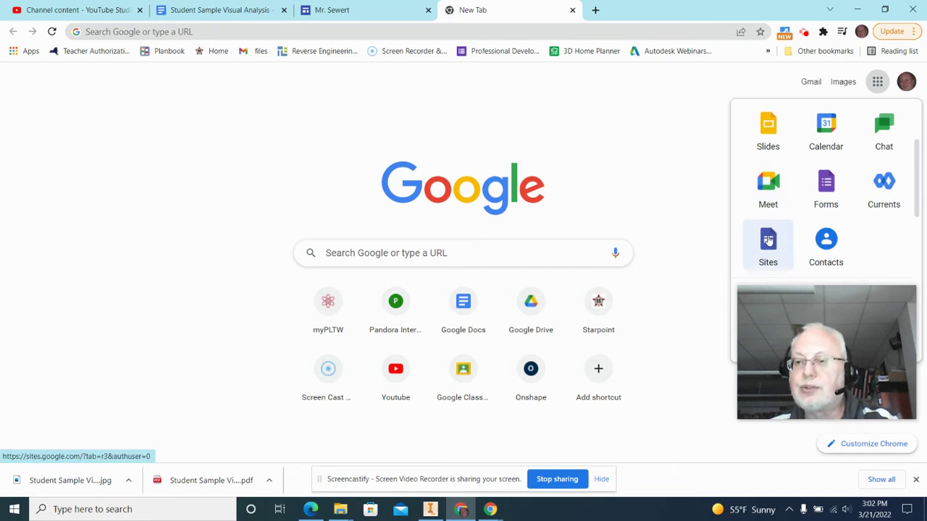
scroll(down, 3)
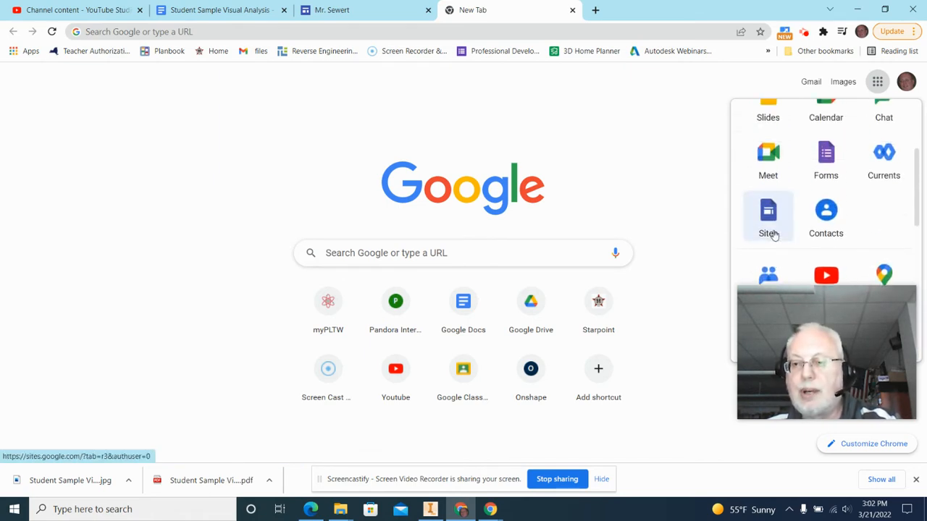
Step: Launch Google Sites and create a new site from the Blank template
click(768, 215)
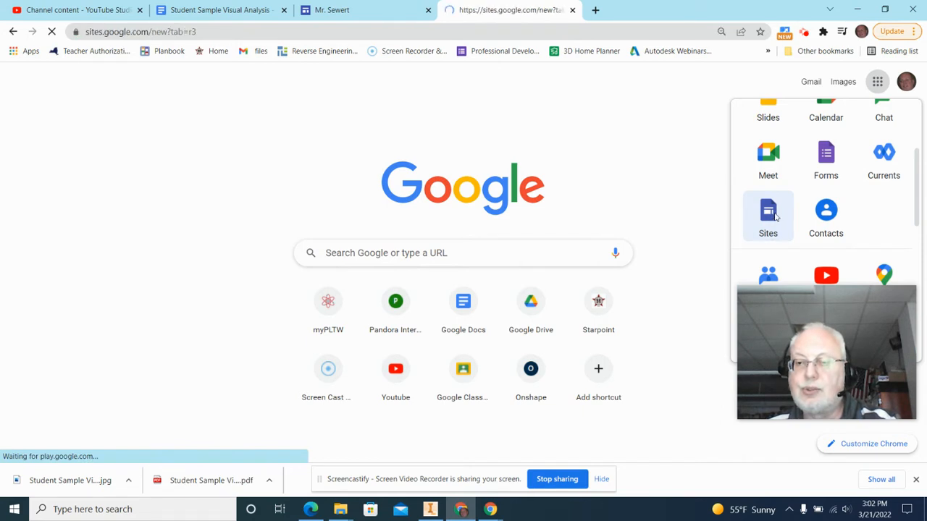
click(768, 215)
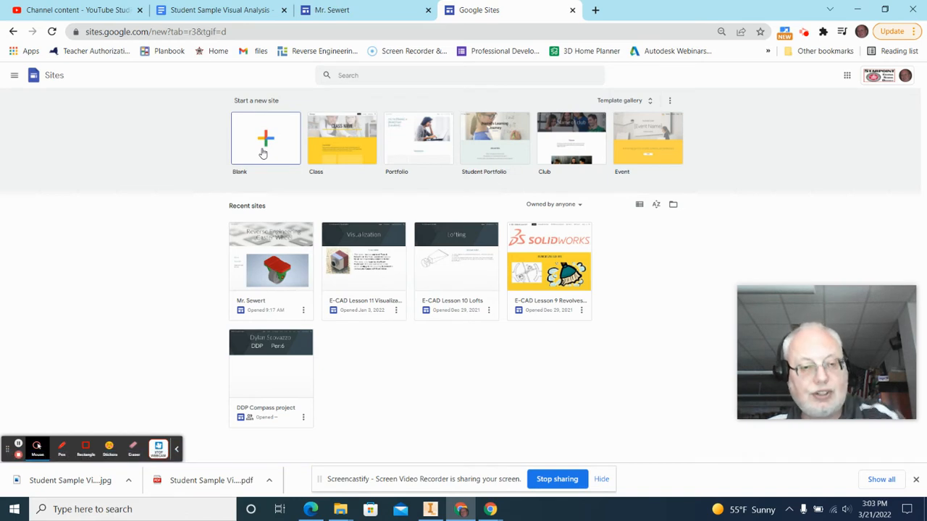
click(265, 139)
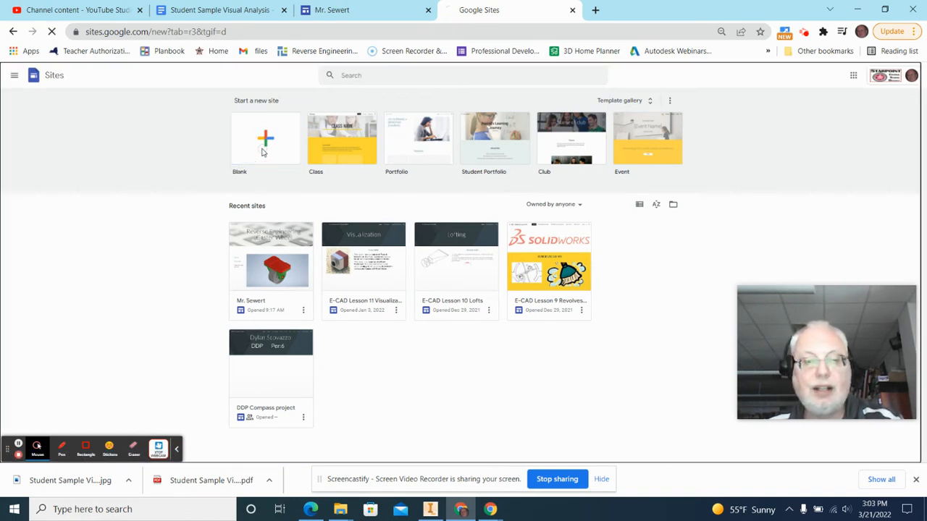
click(265, 139)
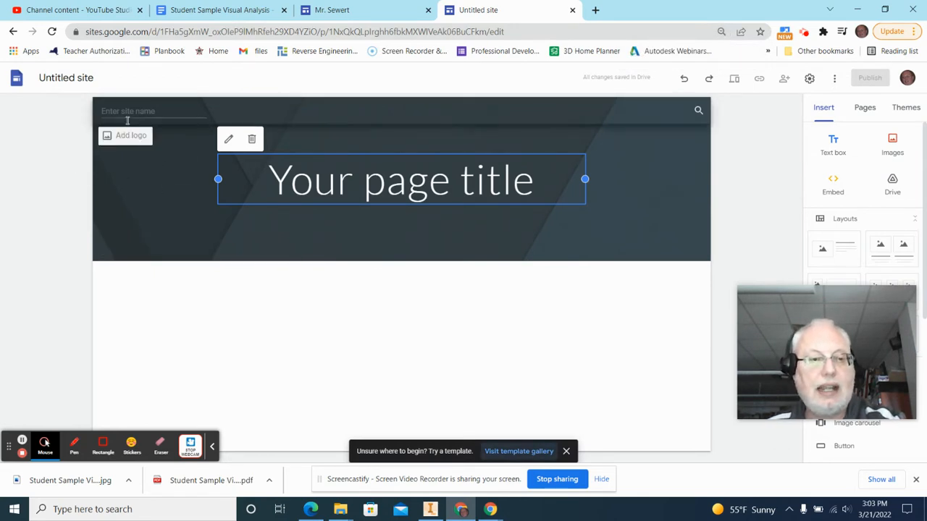
Step: Name the site 'Mr. Sewert'
click(152, 111)
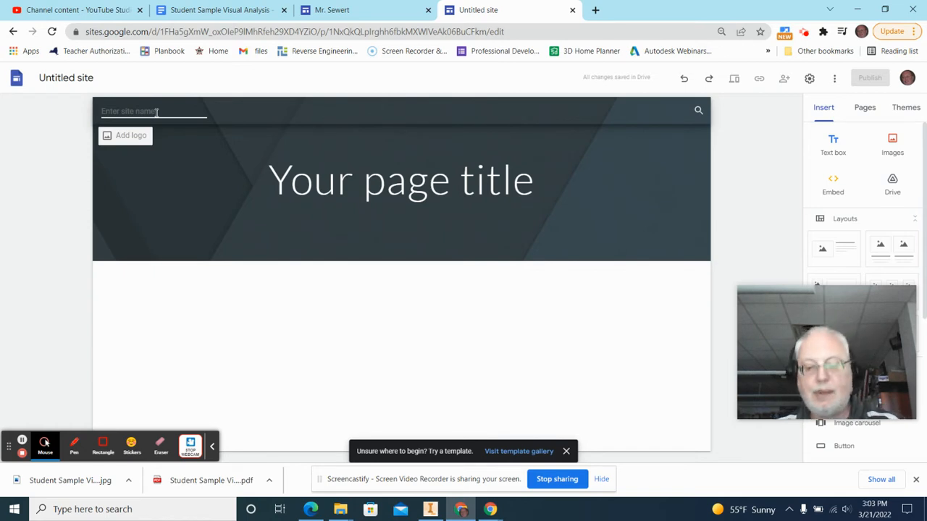
click(566, 451)
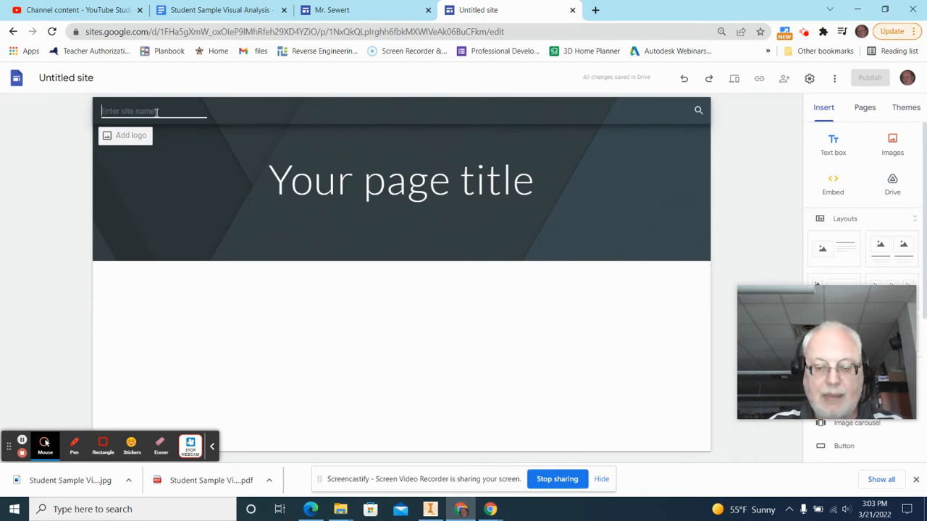
text(Mr. S)
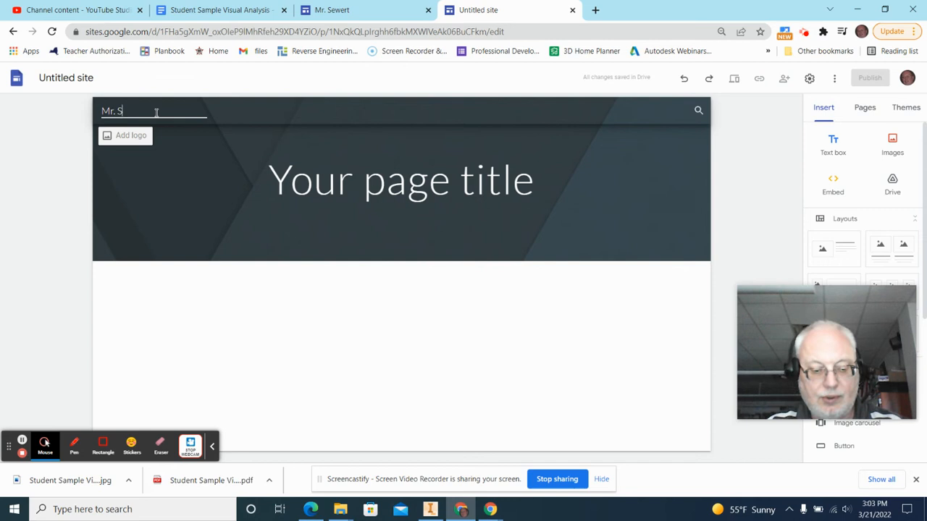
text(ewert)
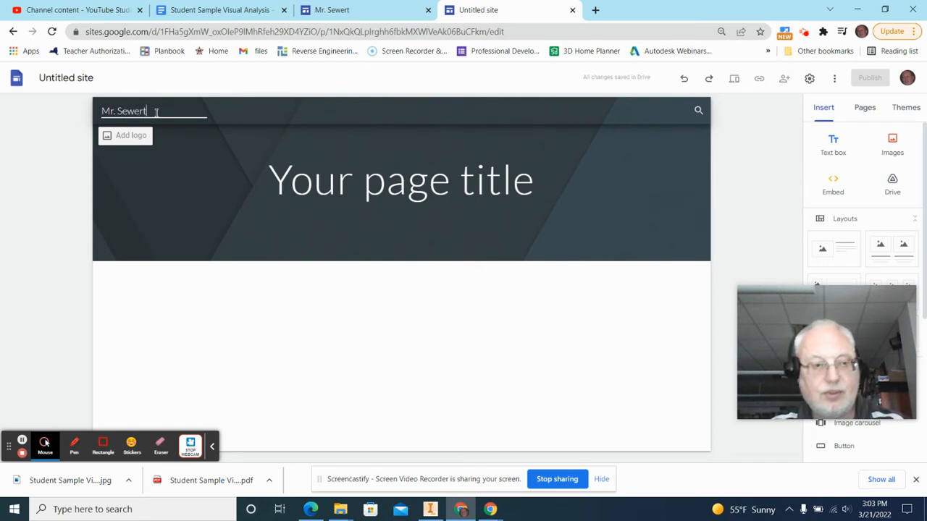
Step: Replace the placeholder page title with 'Reverse Engineering Caster Wheel'
click(400, 180)
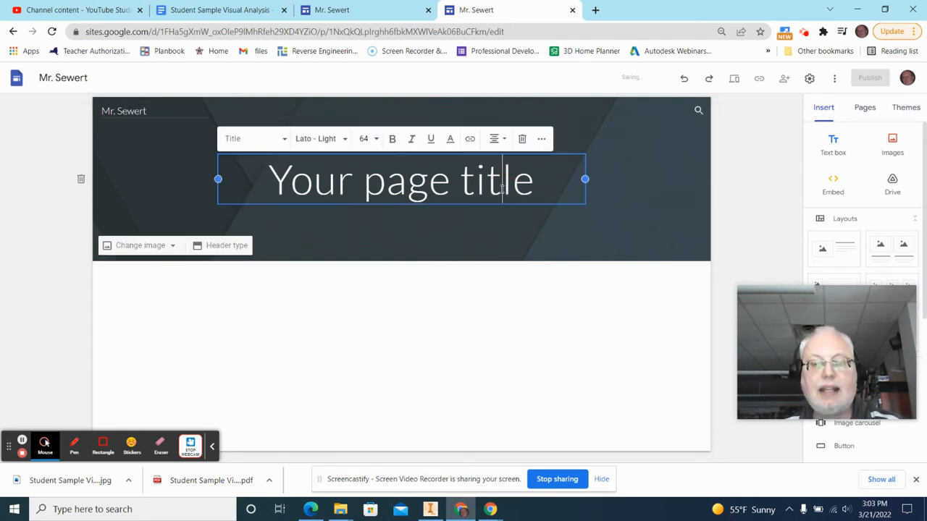
double_click(496, 179)
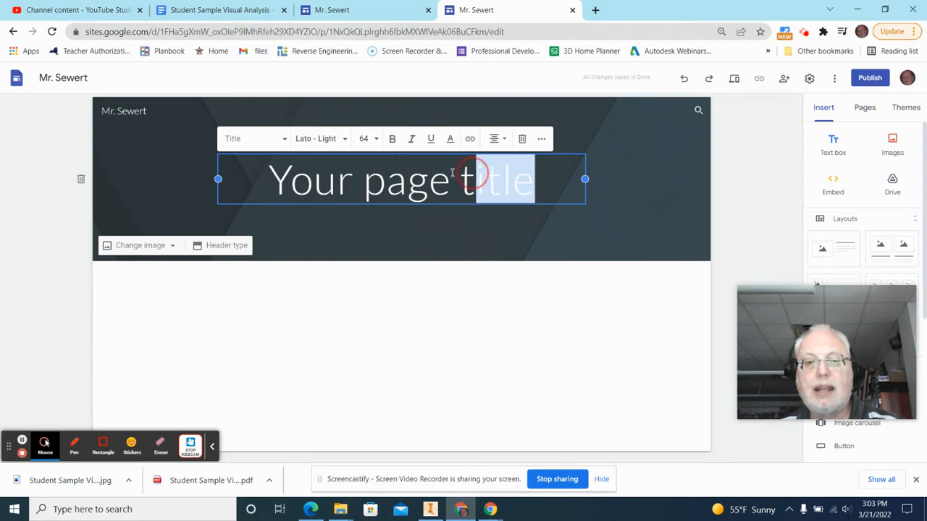
triple_click(400, 180)
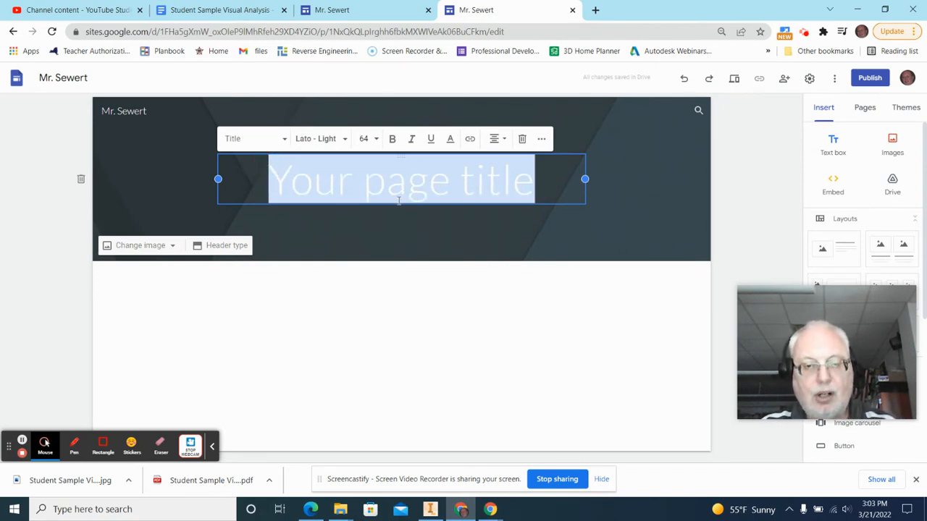
text(R)
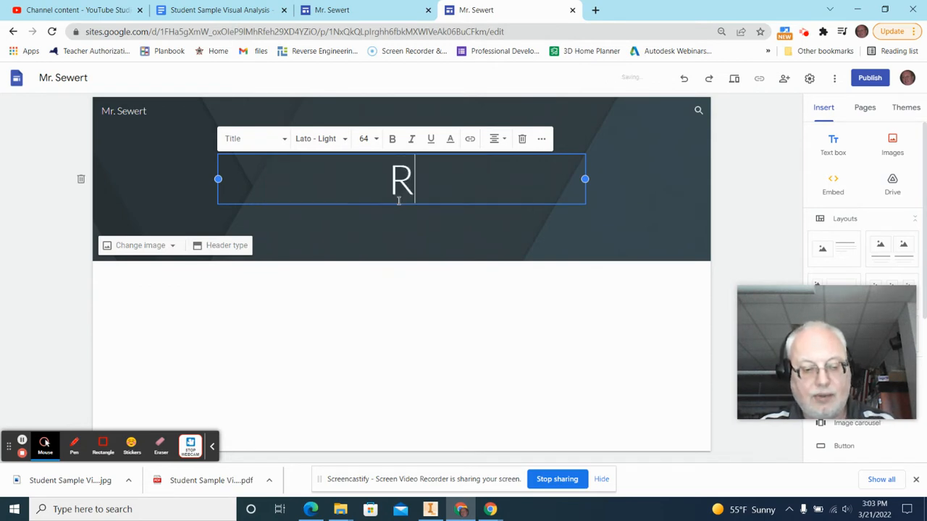
text(ever)
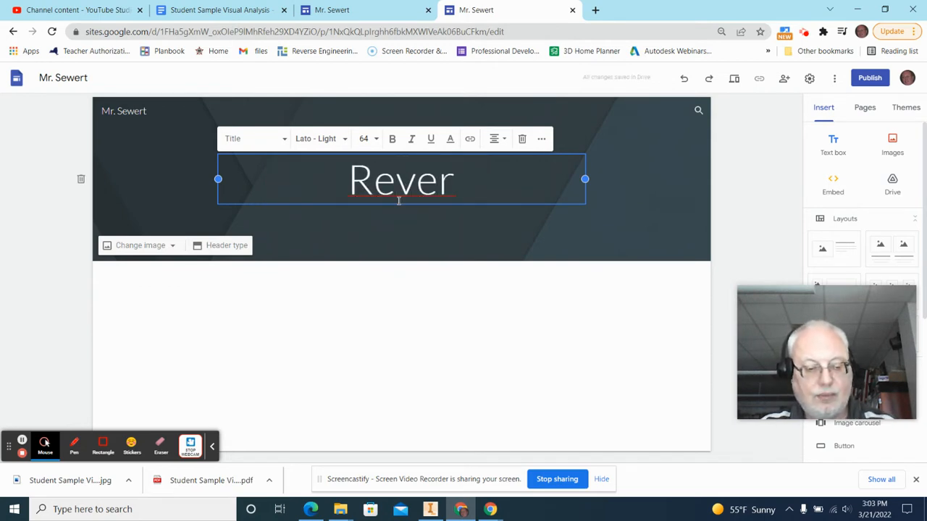
text(se Engin)
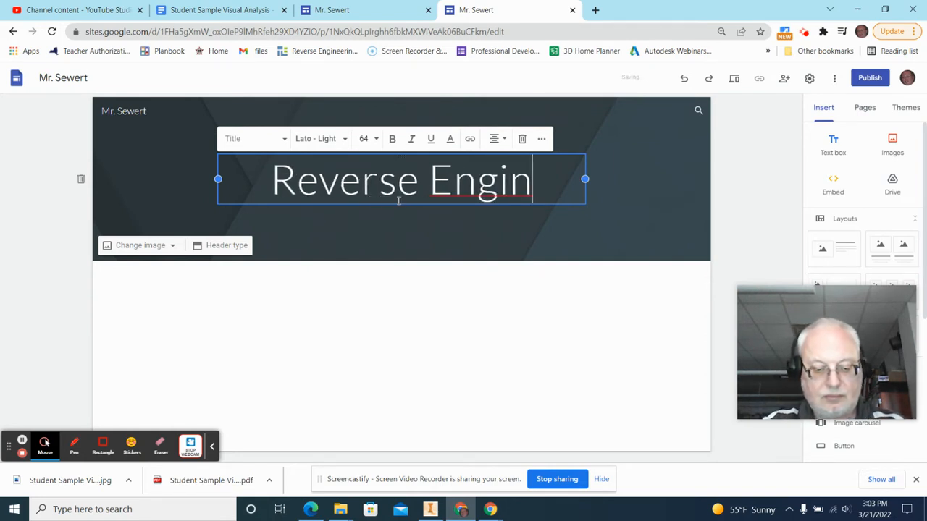
text(eering)
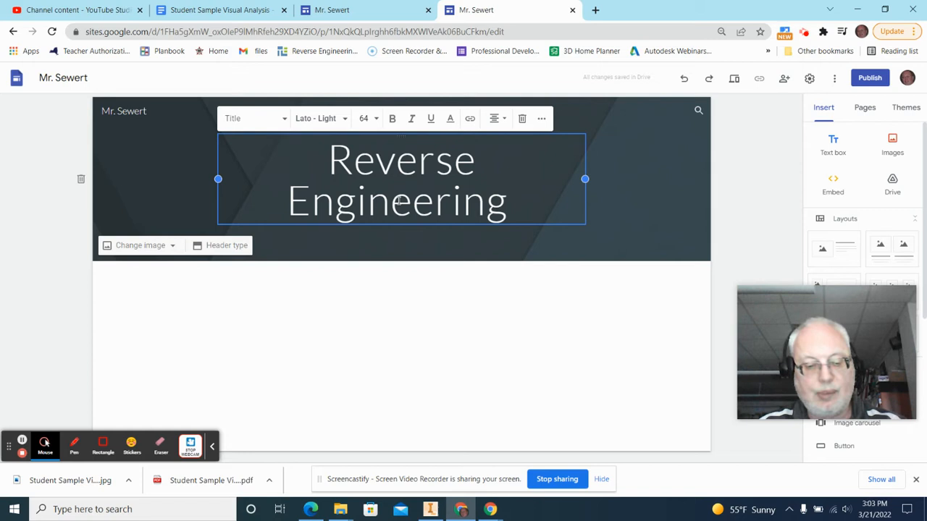
text(C)
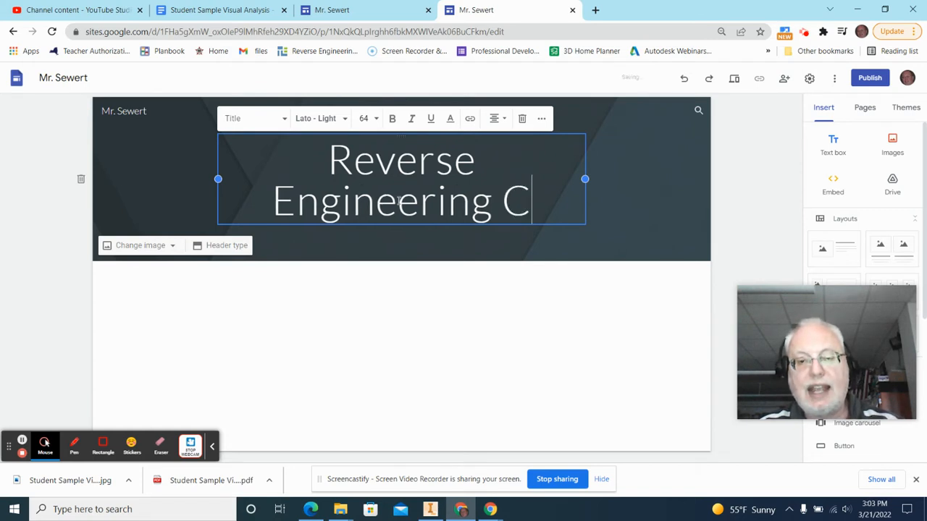
text(aste)
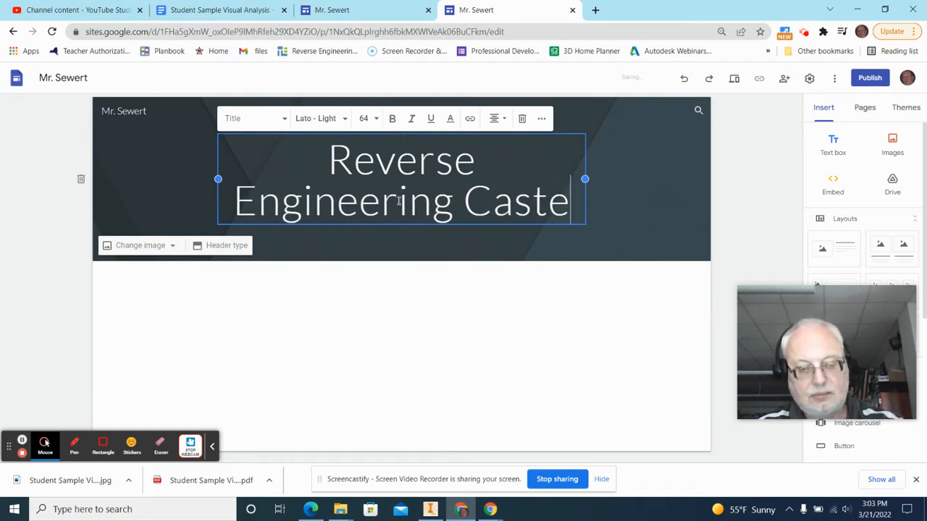
text(r)
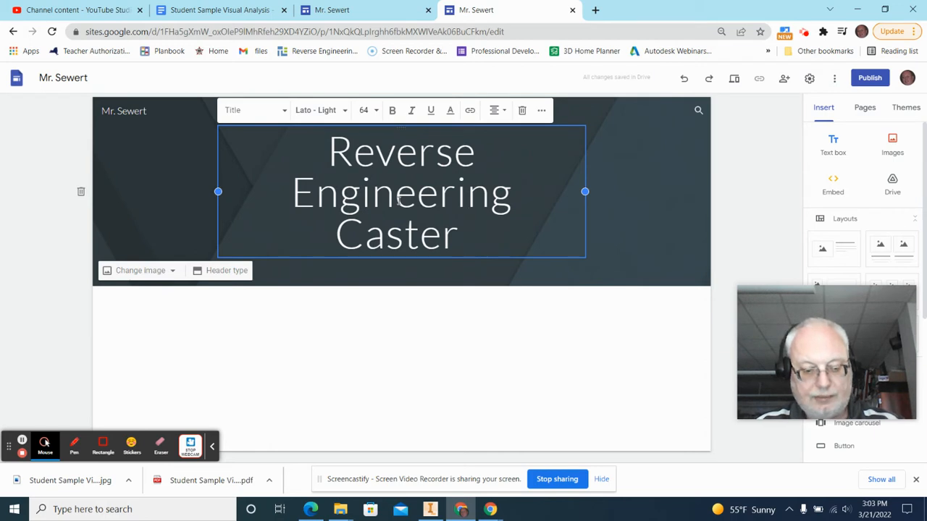
text(Whee)
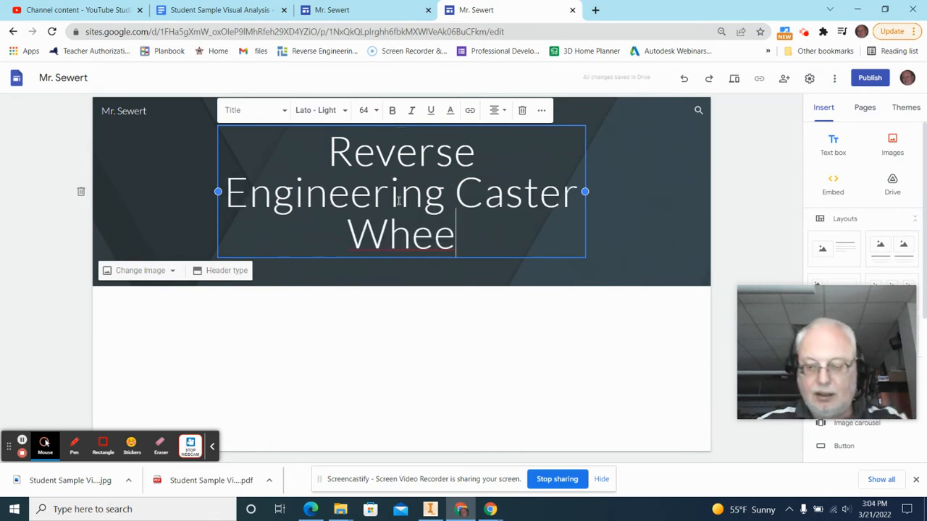
text(l)
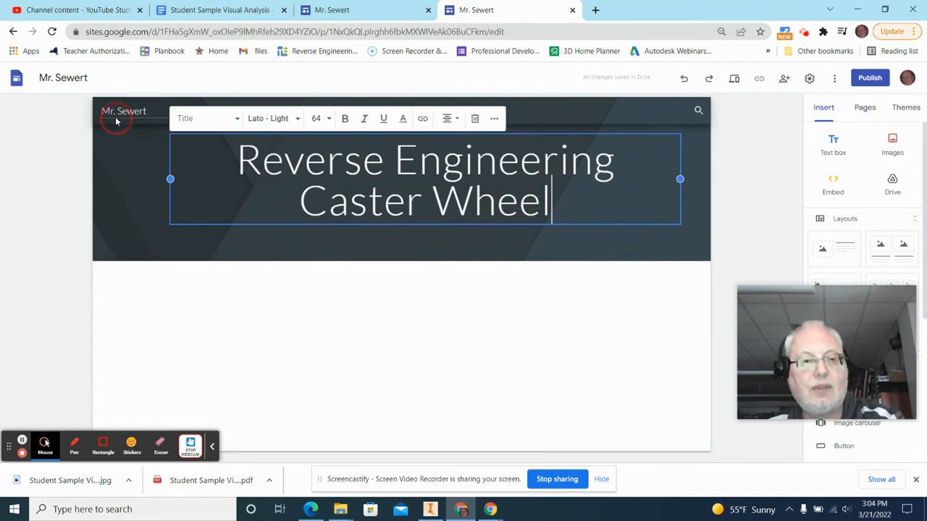
mouse_move(495, 314)
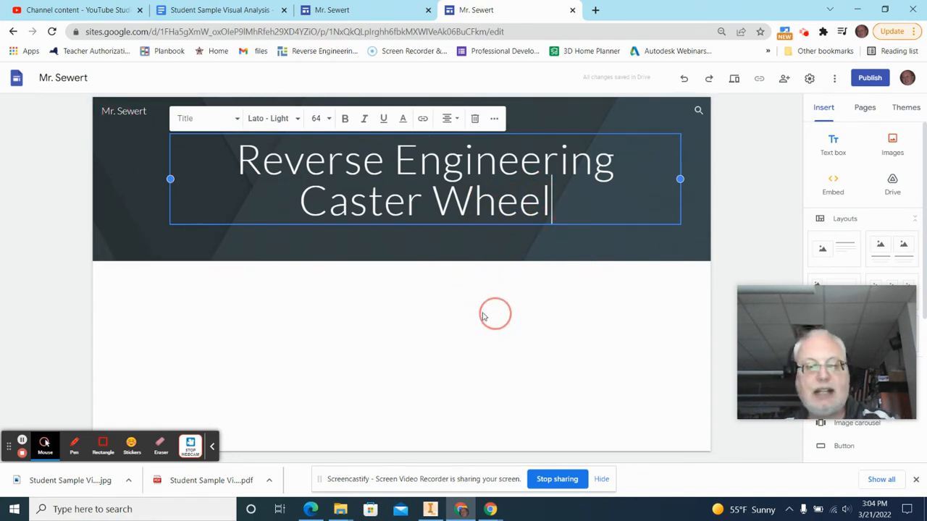
mouse_move(484, 320)
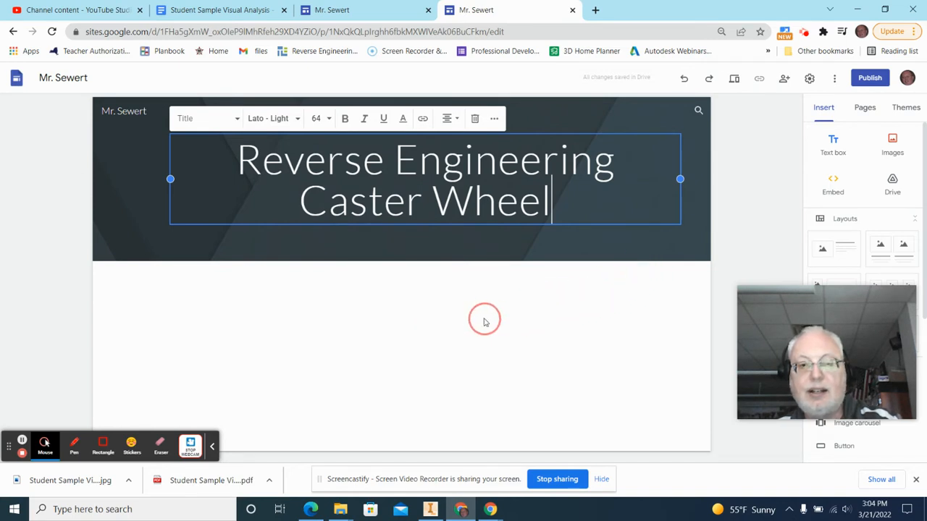
mouse_move(446, 281)
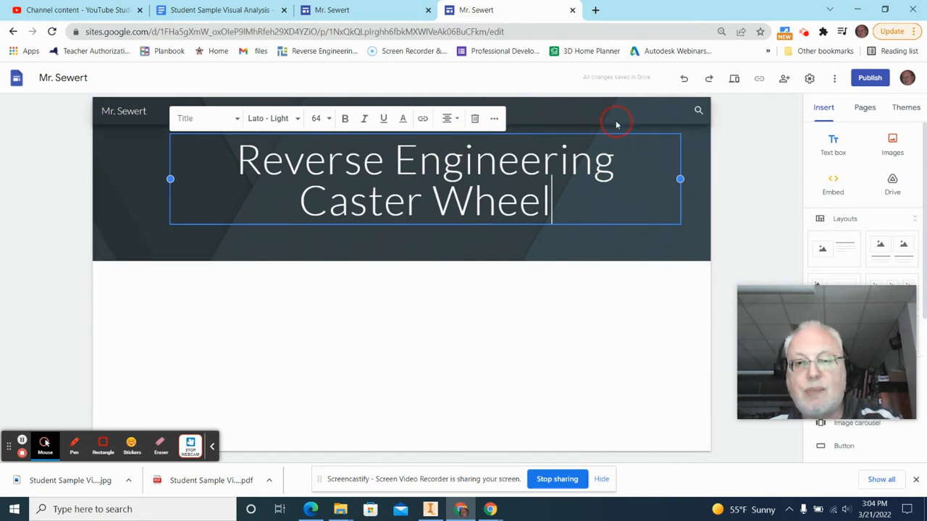
click(616, 120)
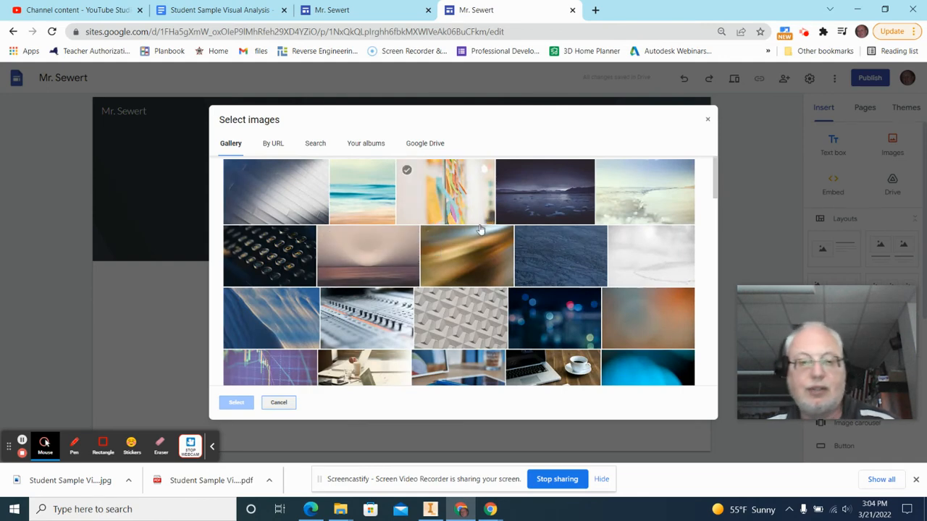
click(270, 255)
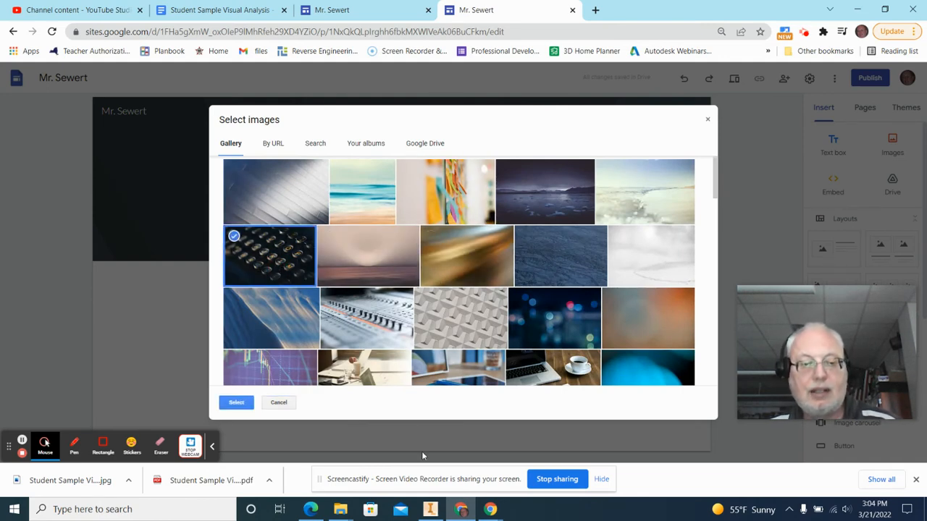
click(236, 403)
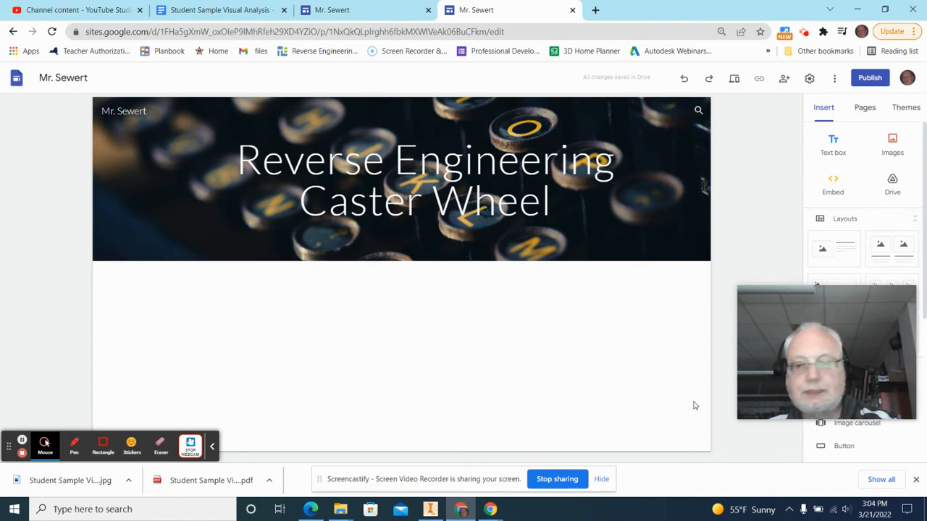
mouse_move(790, 279)
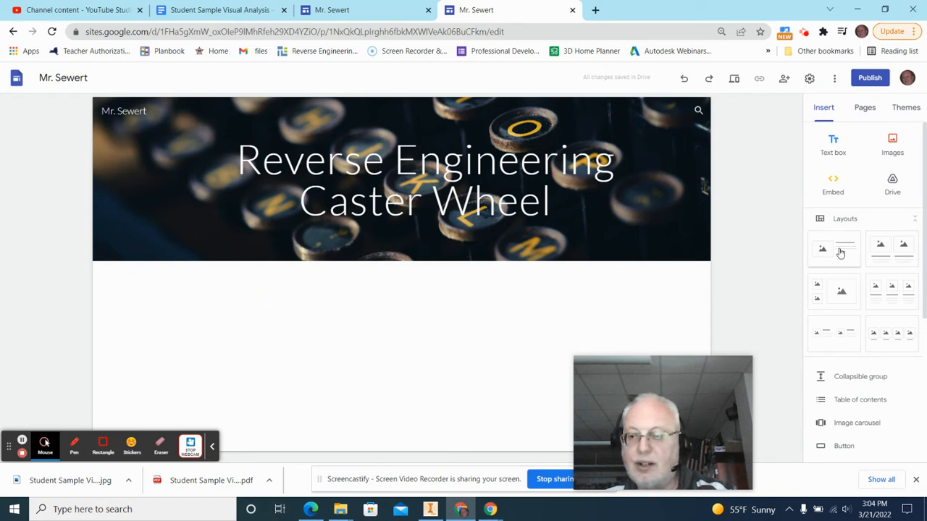
Step: Insert an image-left, text-right layout section and open its image placeholder options
click(833, 248)
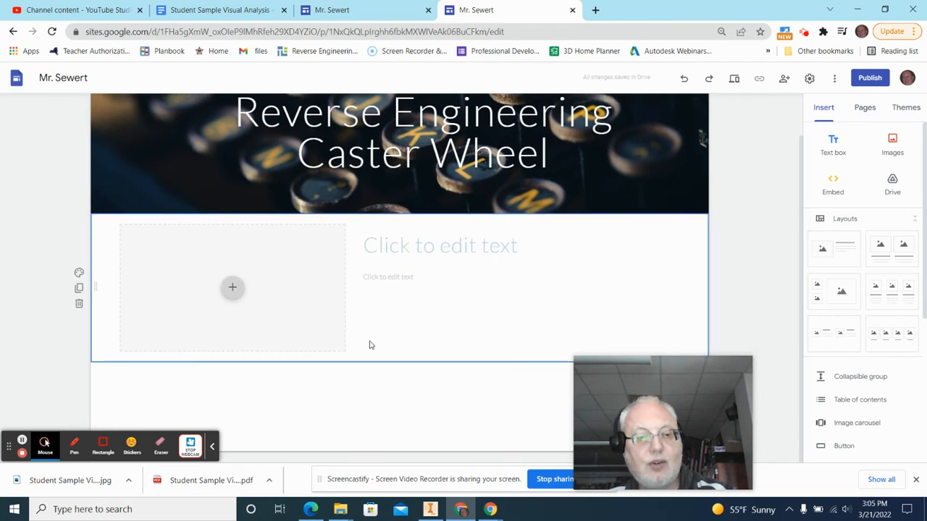
mouse_move(458, 305)
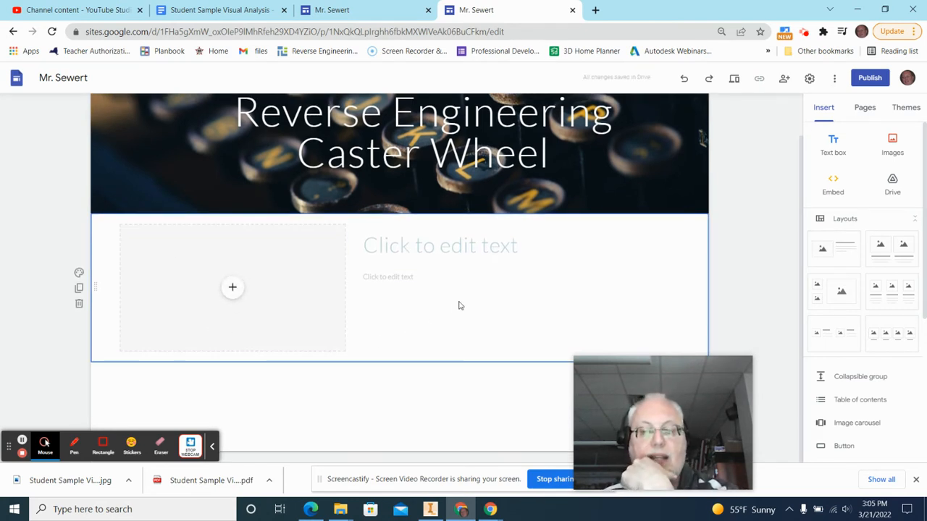
mouse_move(233, 287)
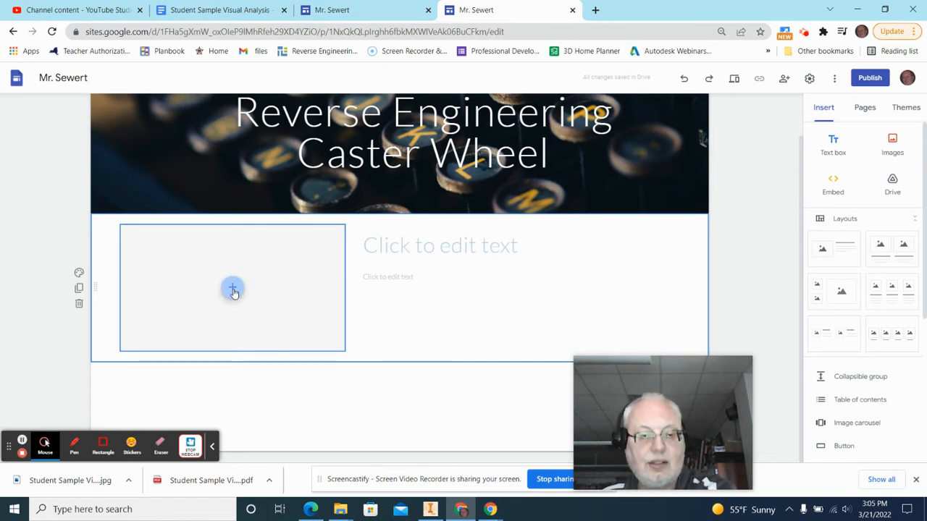
click(232, 288)
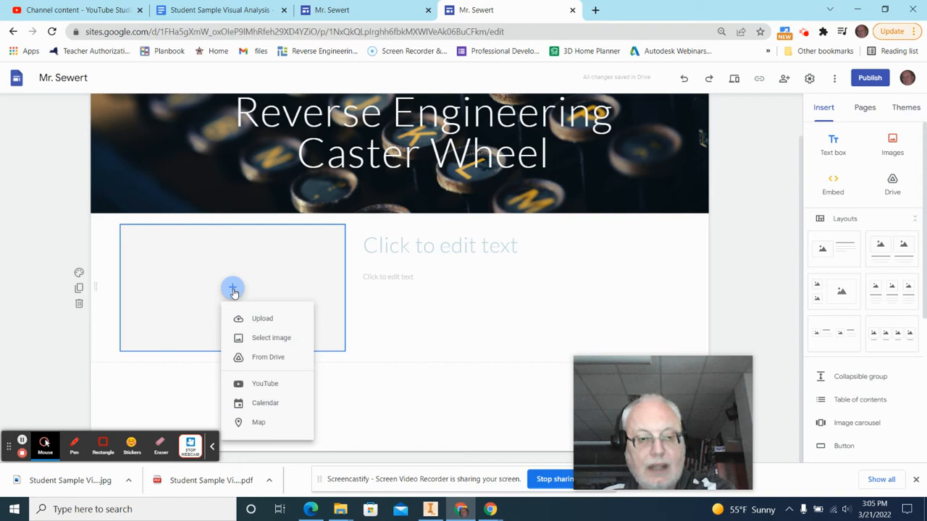
Step: Insert the Caster Assembly image from recent Drive images into the section
click(271, 338)
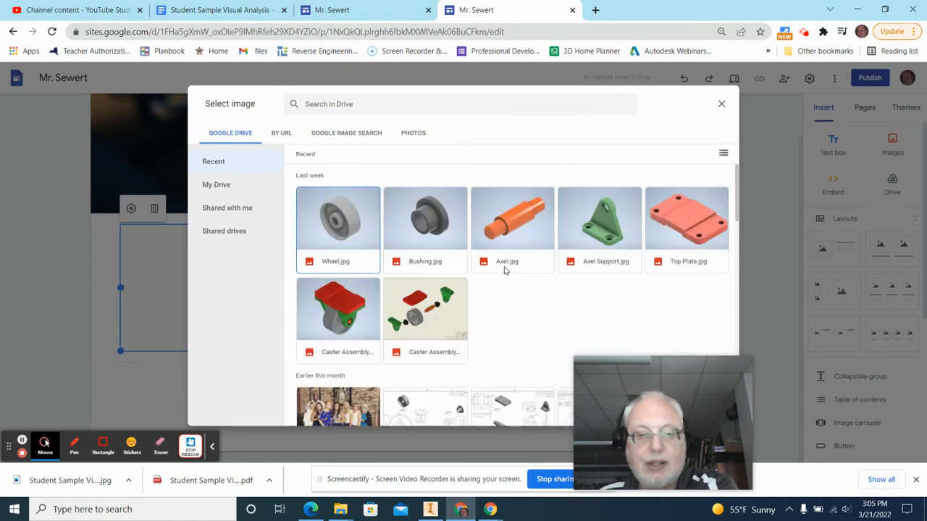
mouse_move(375, 193)
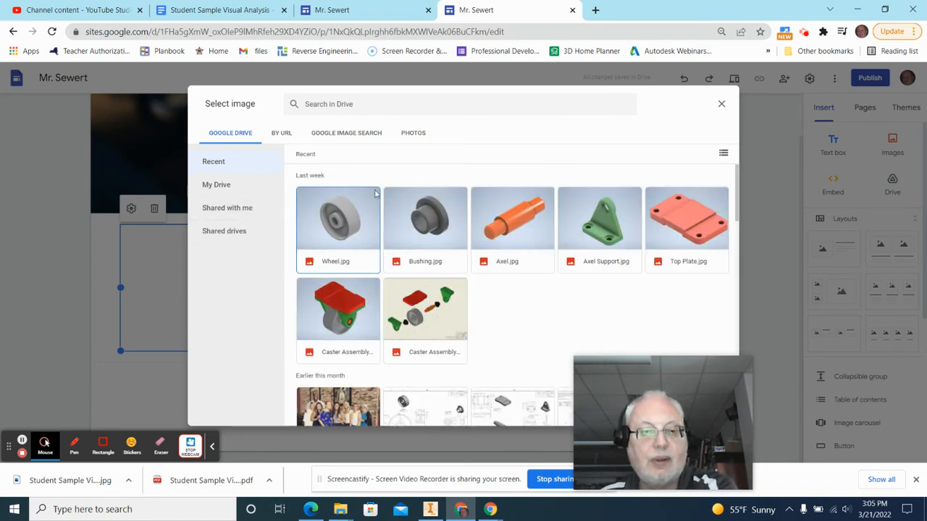
click(337, 308)
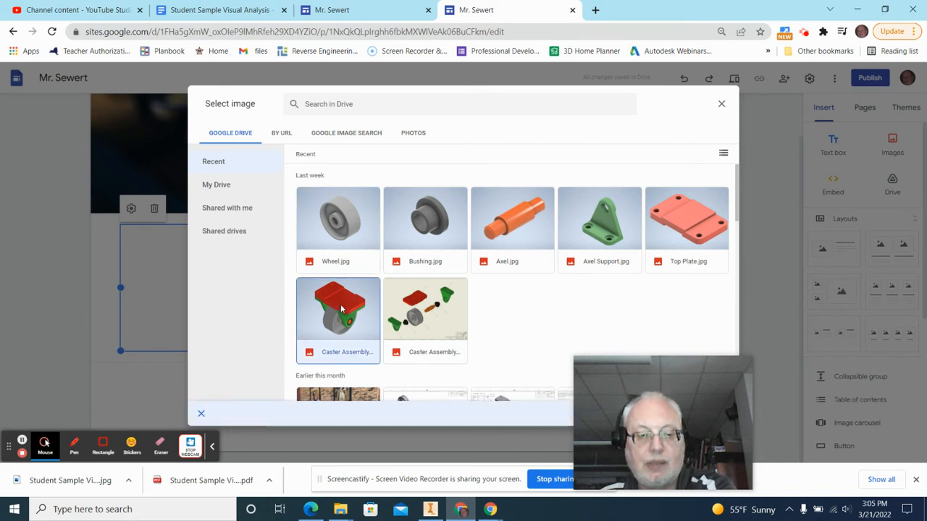
click(337, 318)
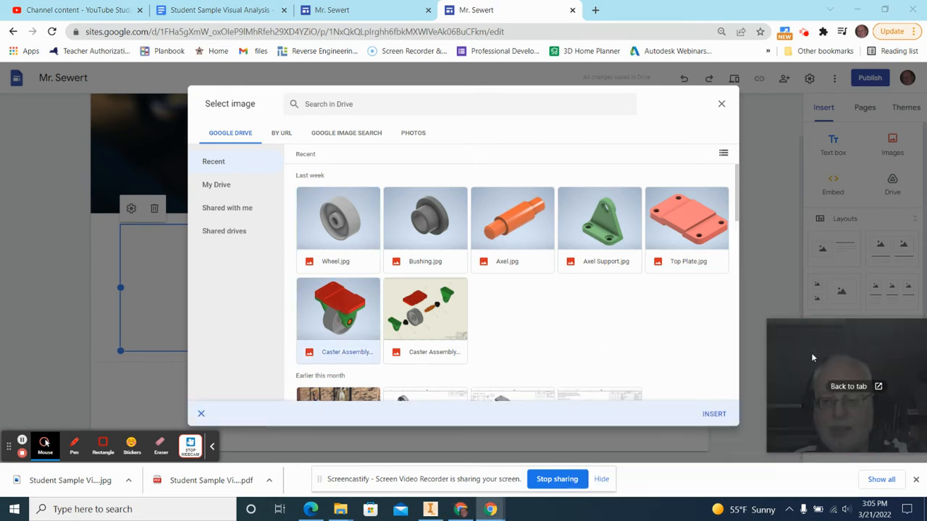
mouse_move(293, 314)
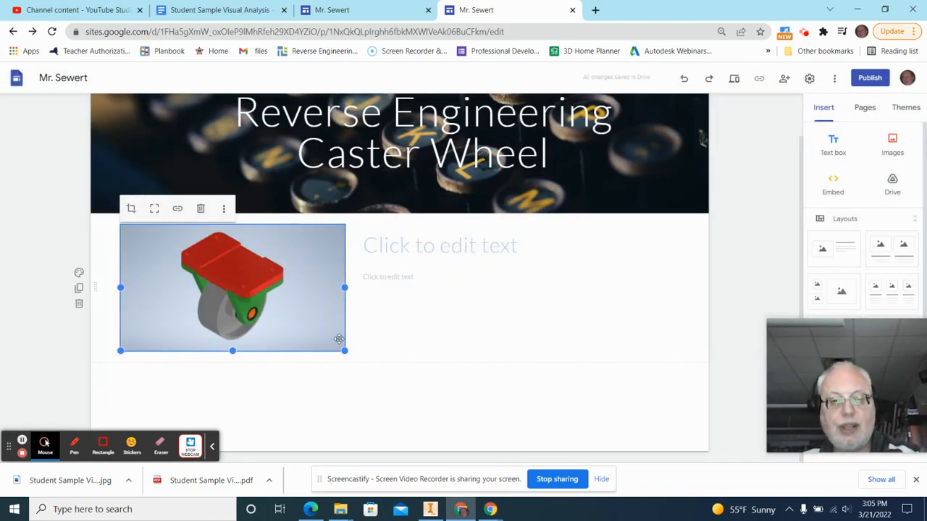
mouse_move(384, 366)
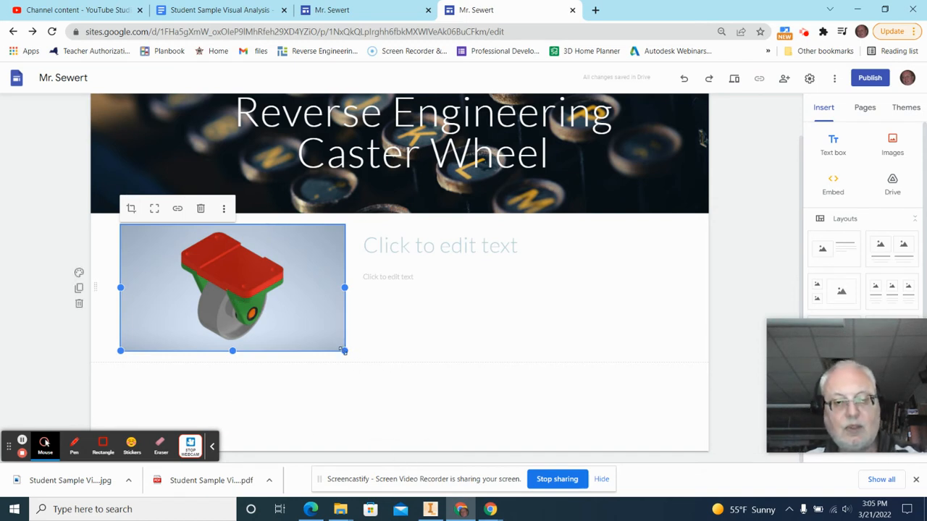
Step: Enlarge the caster picture and type 'Caster Assembly' as the section title
drag(344, 351, 561, 463)
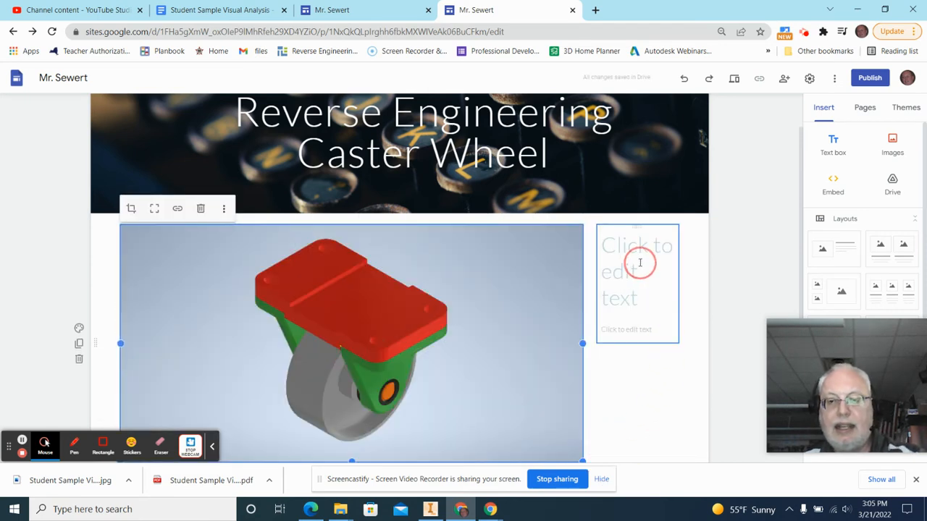
click(637, 263)
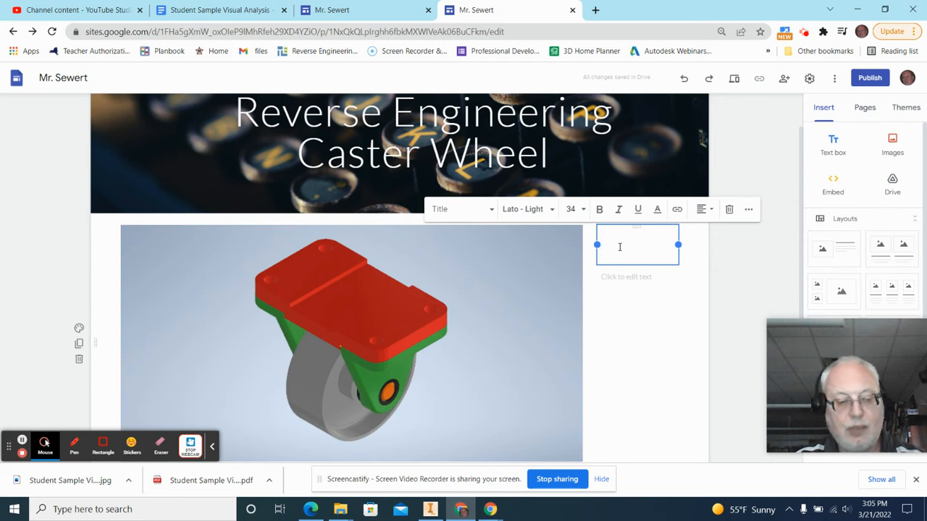
text(A)
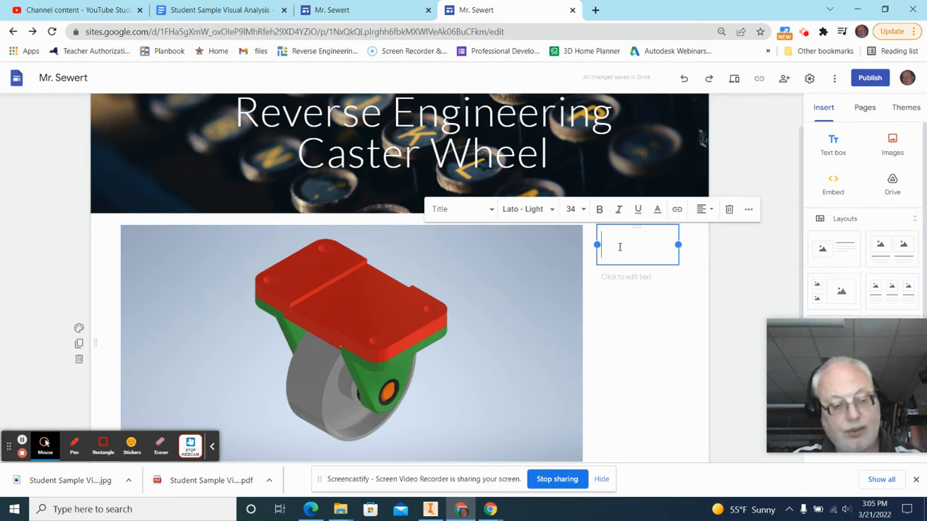
text(Cas)
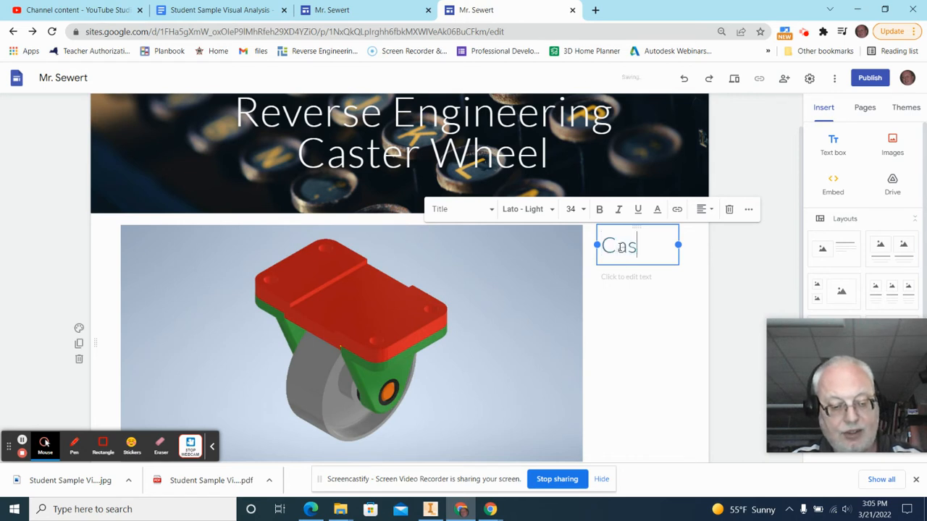
text(ter As)
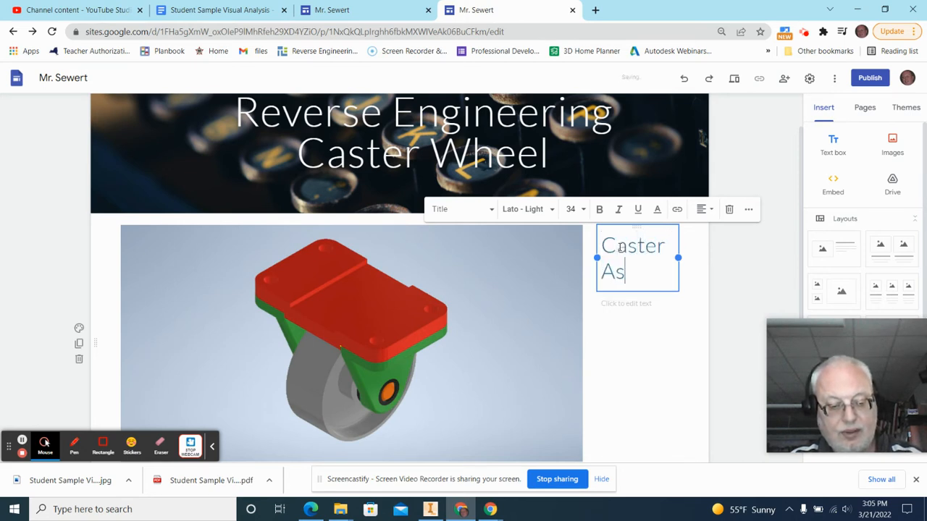
text(semb)
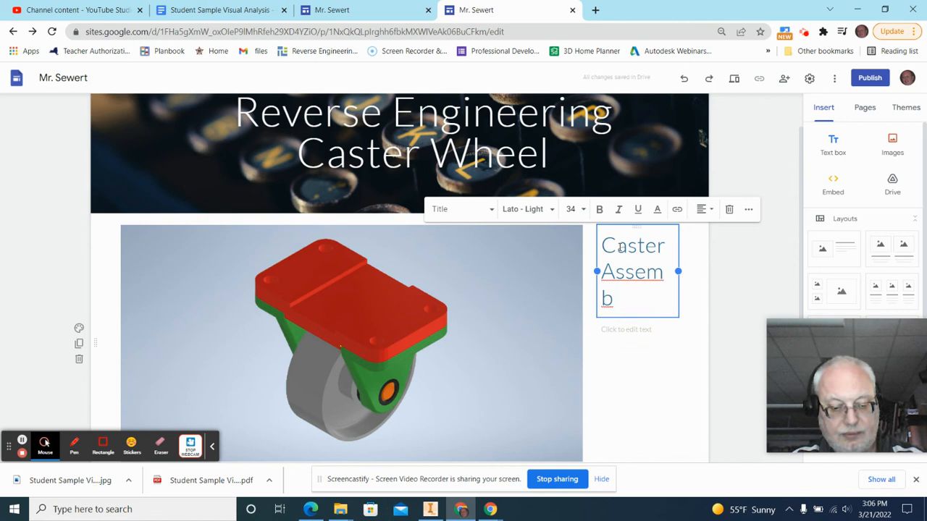
text(ly)
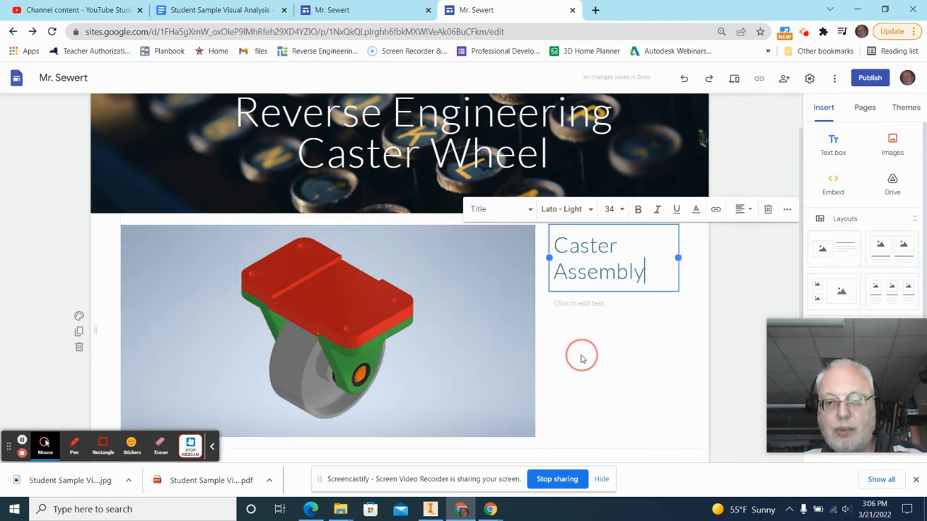
click(581, 355)
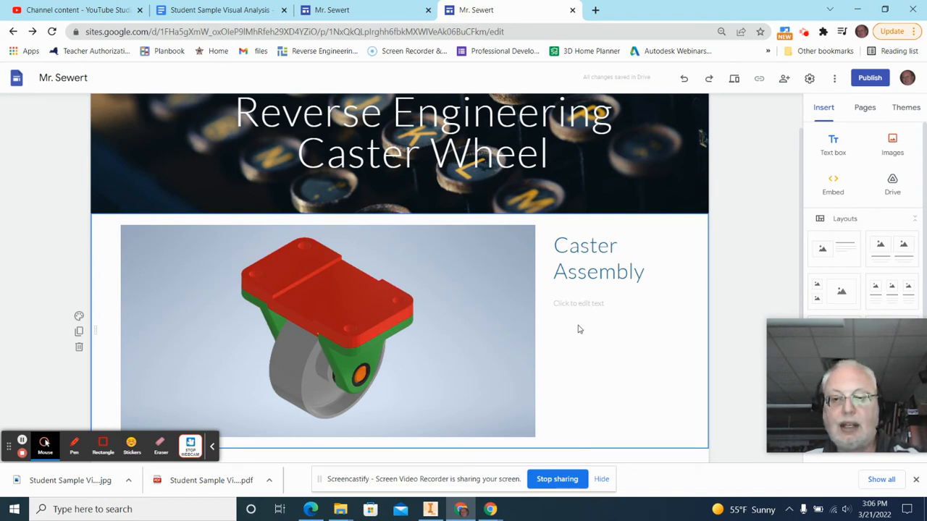
scroll(down, 3)
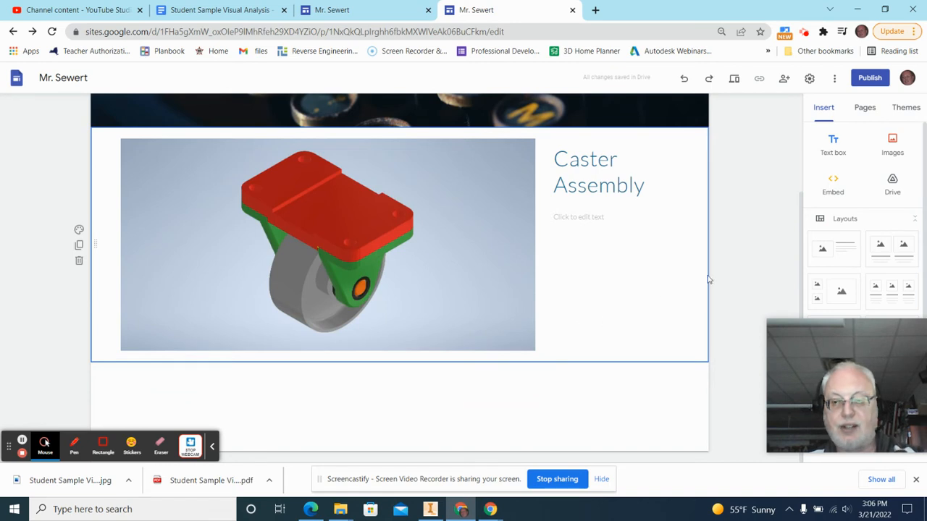
mouse_move(616, 229)
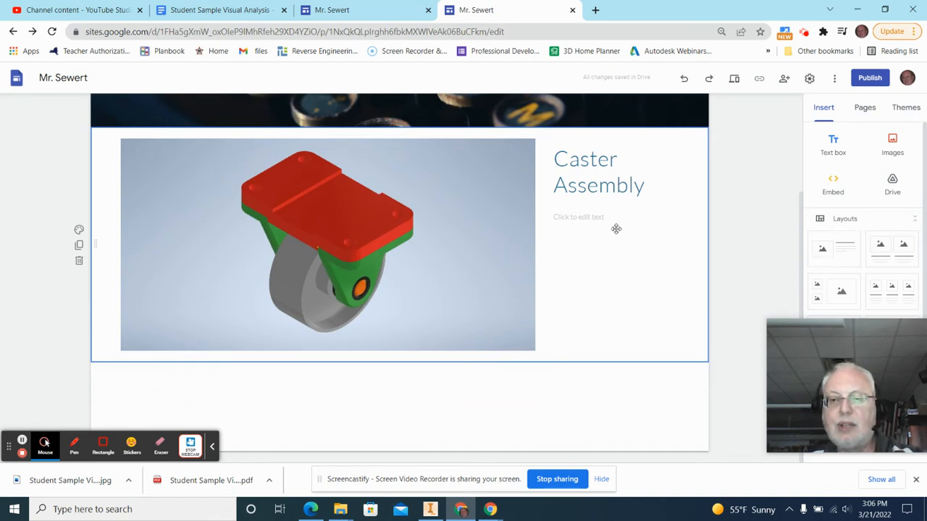
mouse_move(750, 334)
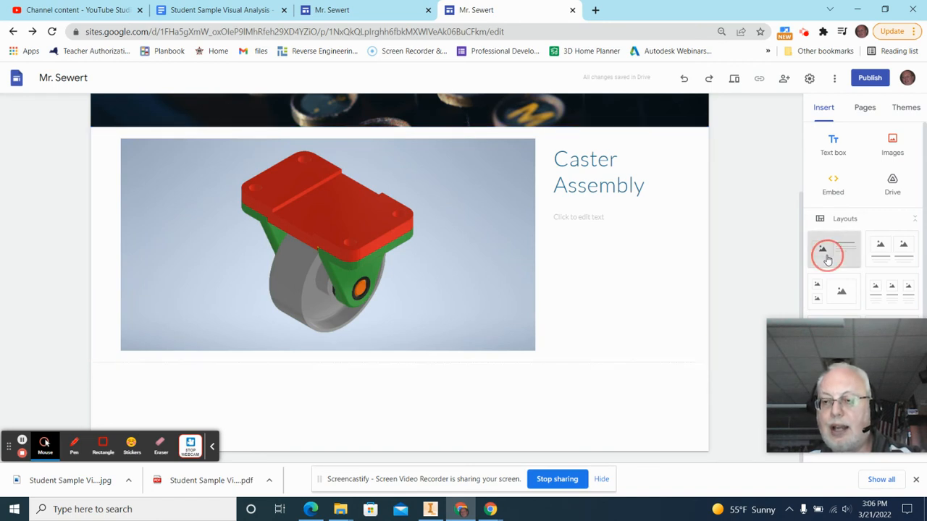
Step: Add another image-and-text section holding the exploded Caster Assembly drawing
click(833, 250)
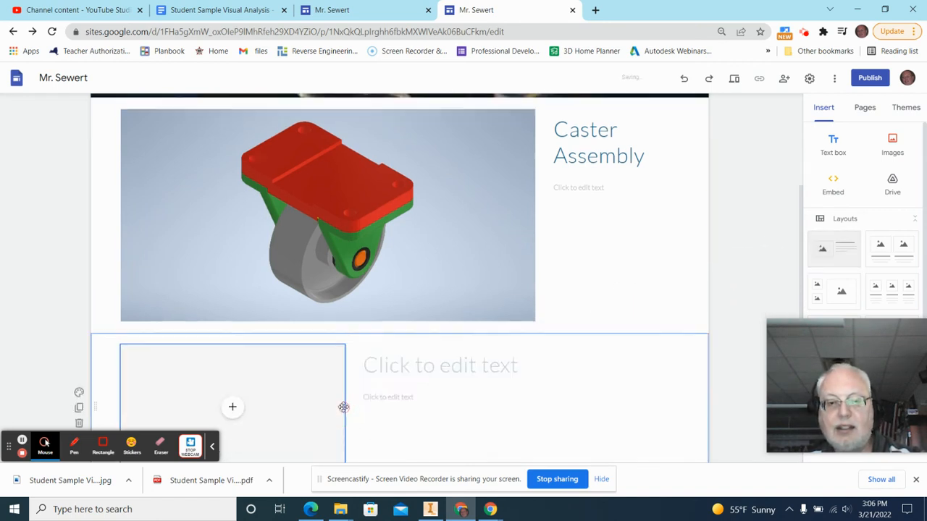
scroll(down, 3)
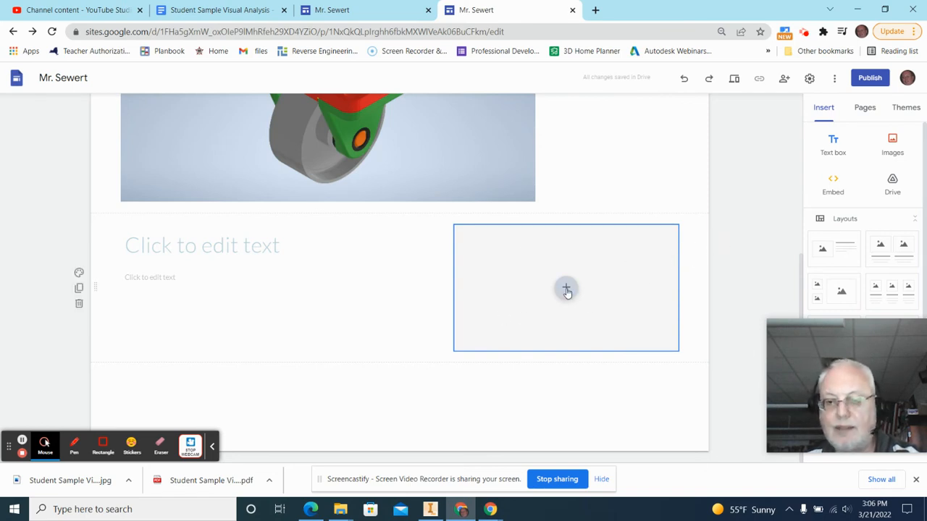
click(565, 288)
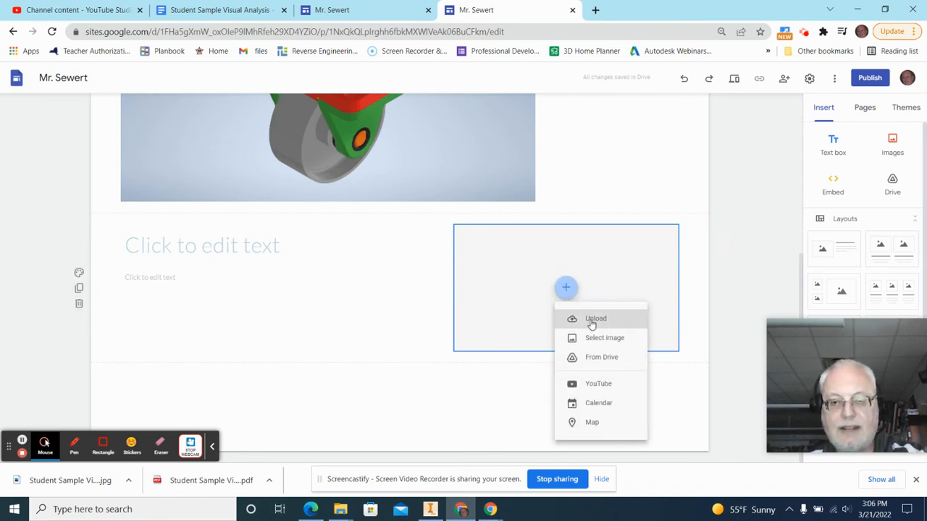
click(604, 337)
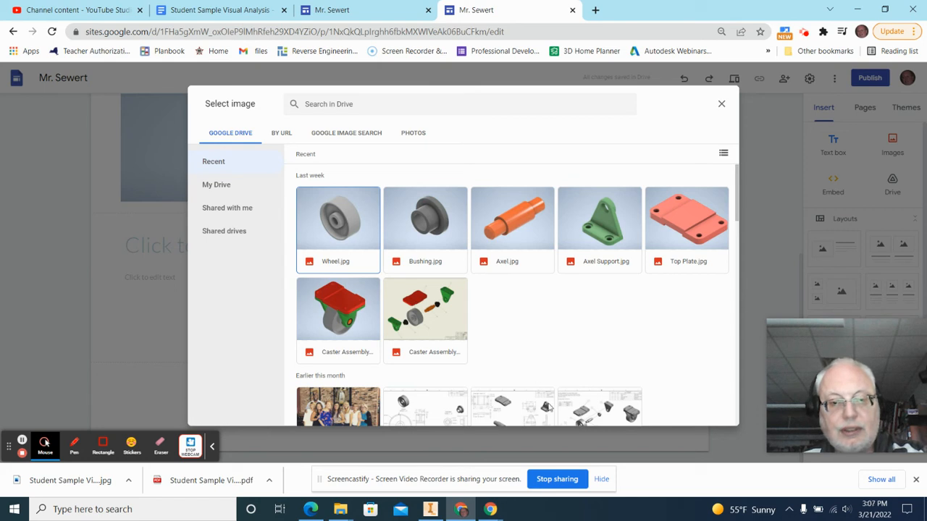
mouse_move(438, 304)
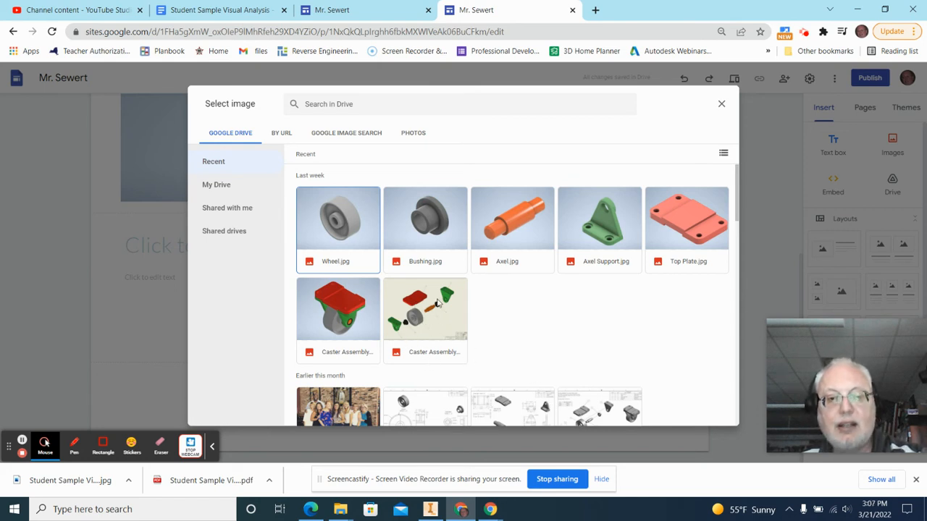
click(425, 307)
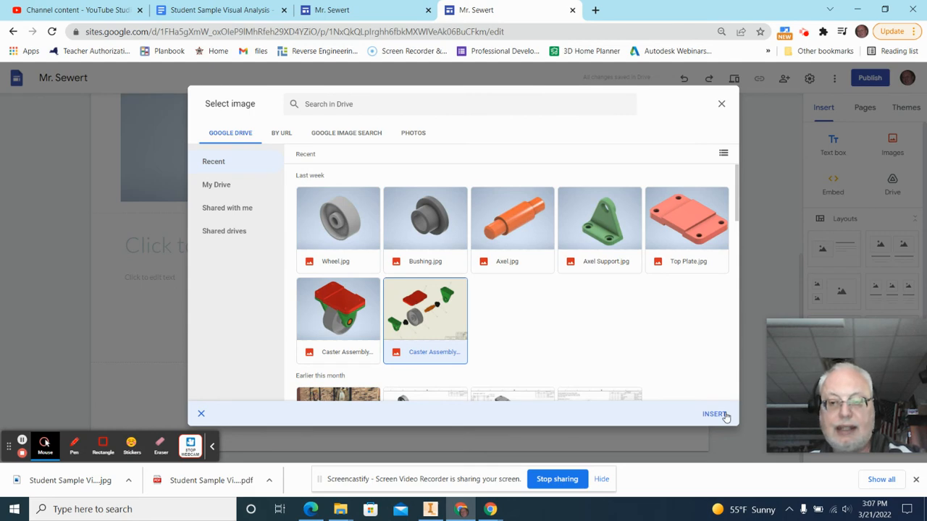
click(714, 413)
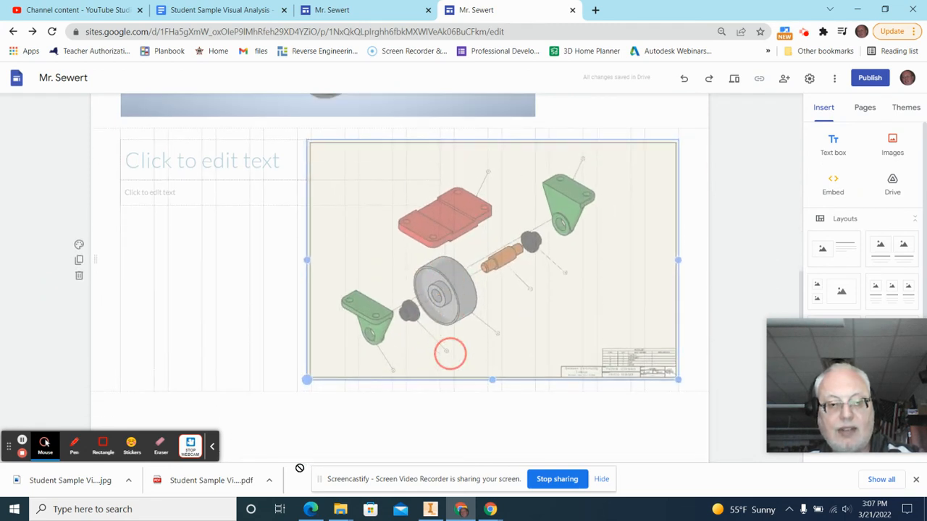
Step: Title the exploded section 'Caster Exploded Assembly' and add a third image-text section below
click(203, 160)
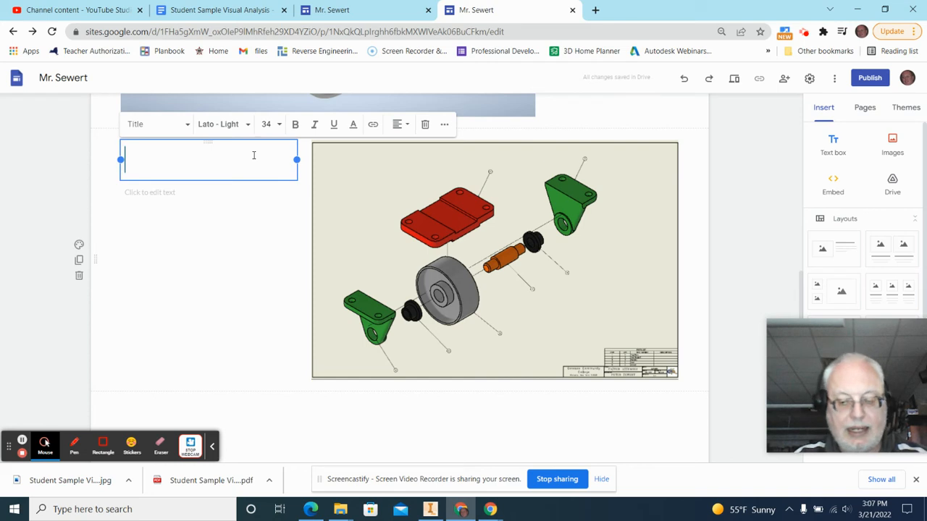
text(Cas)
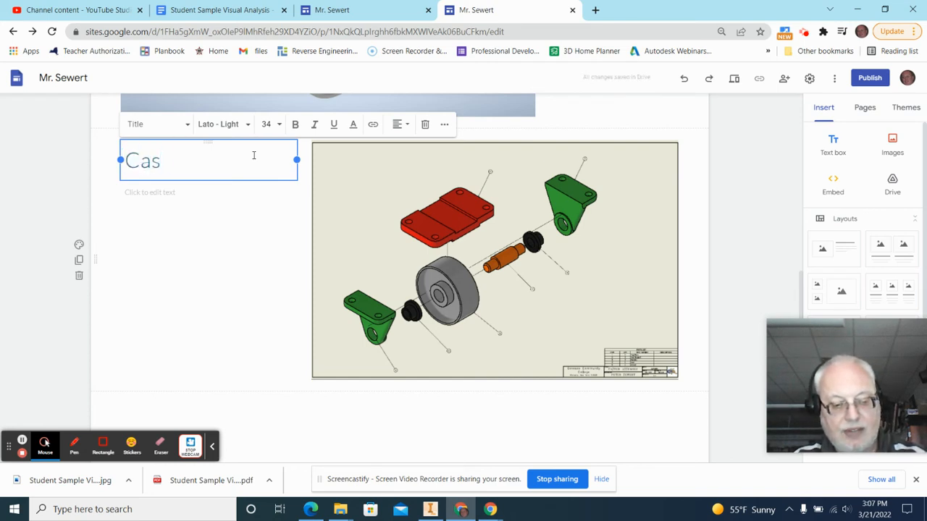
text(ter)
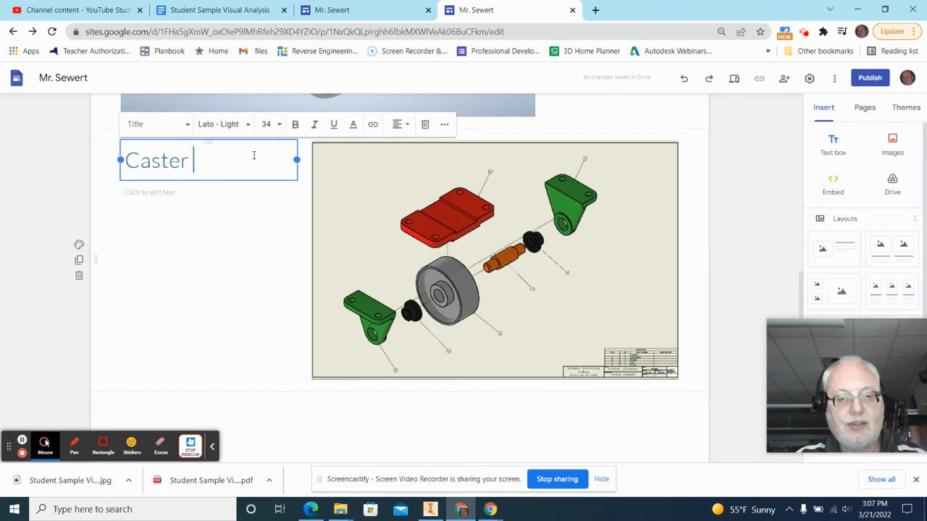
text(Exp)
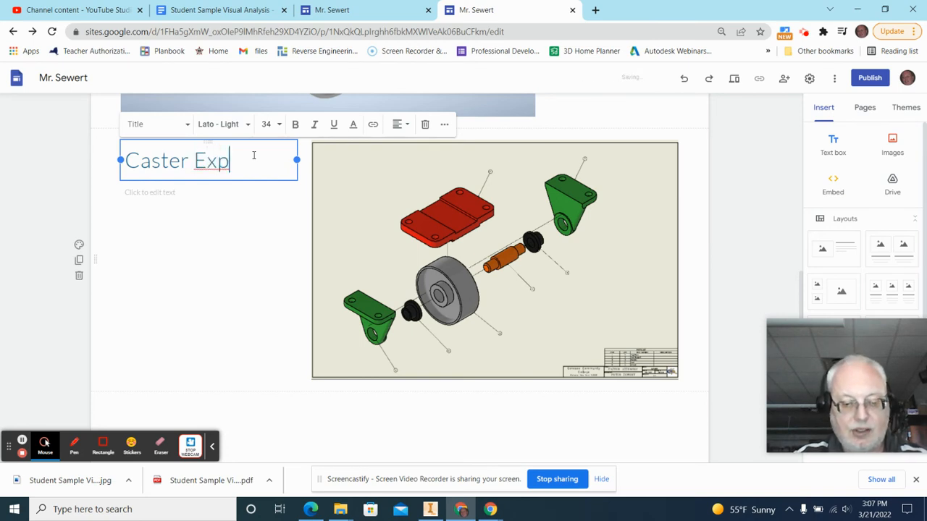
text(loded)
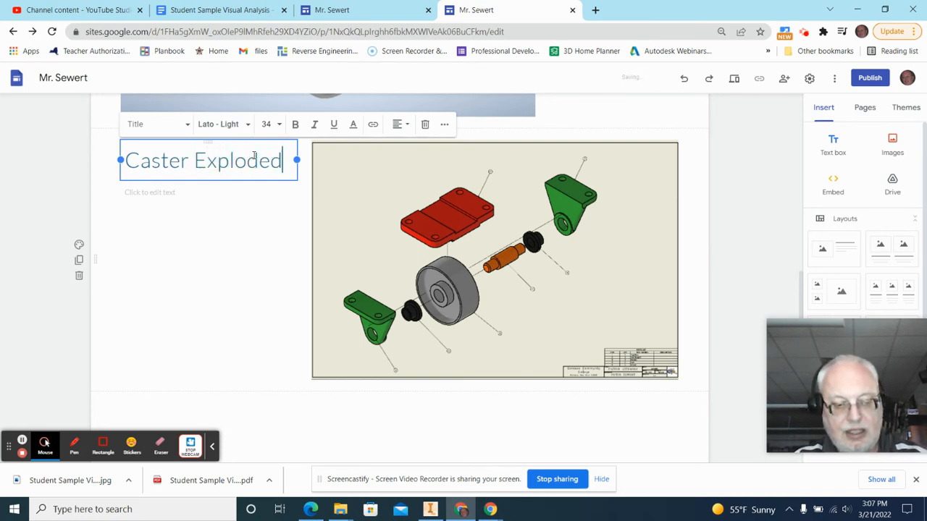
text(As)
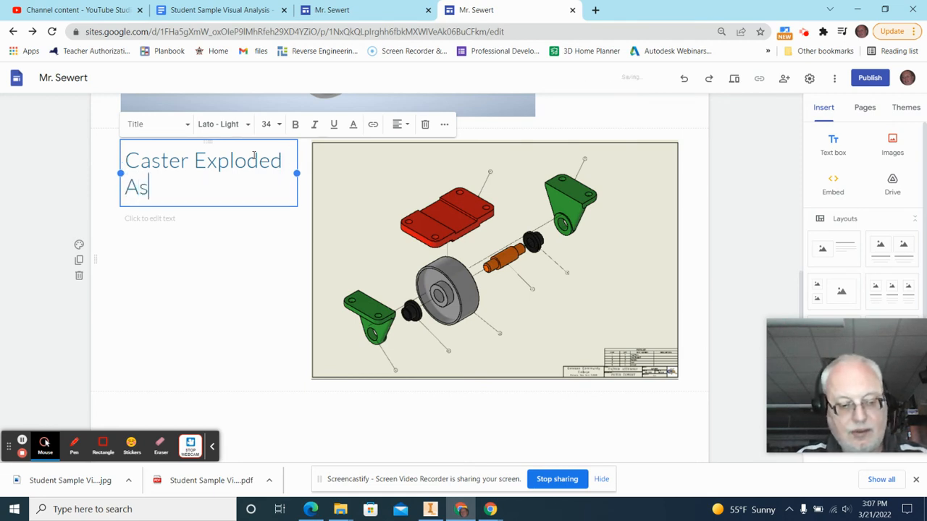
text(semb)
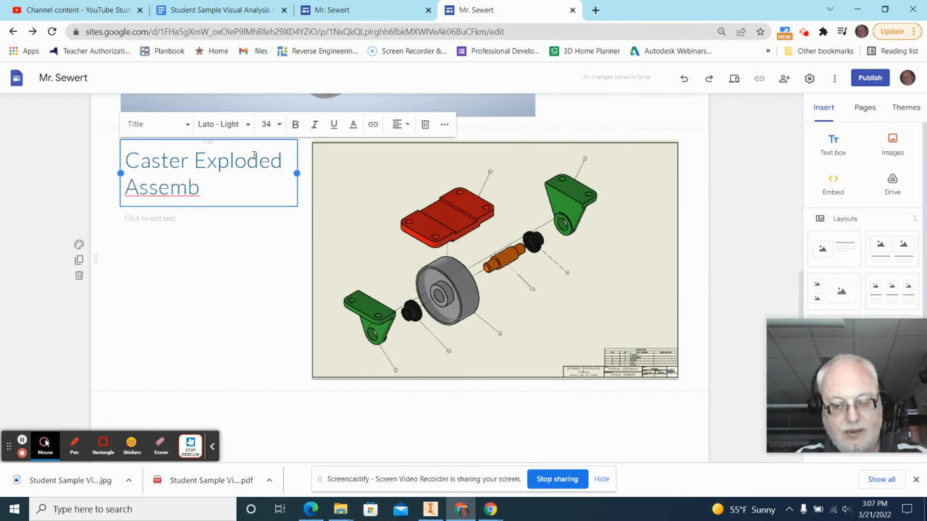
text(ly)
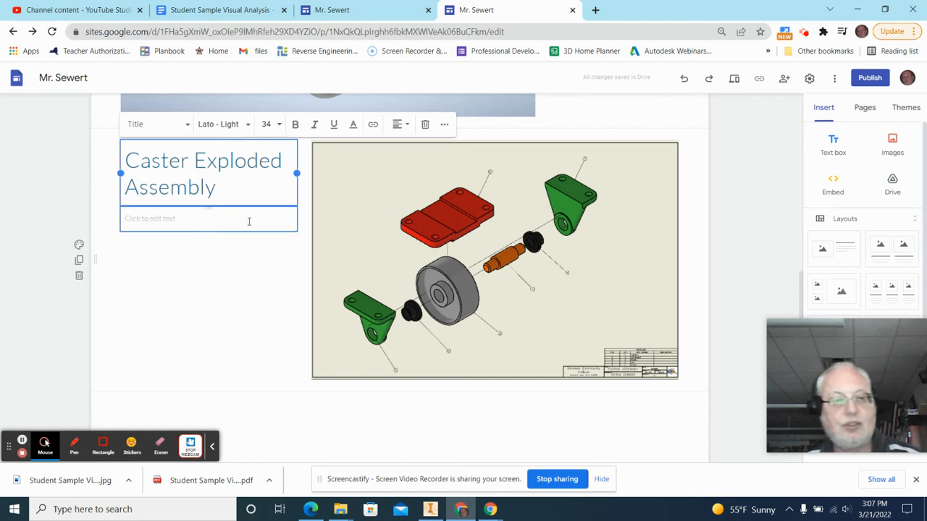
click(449, 318)
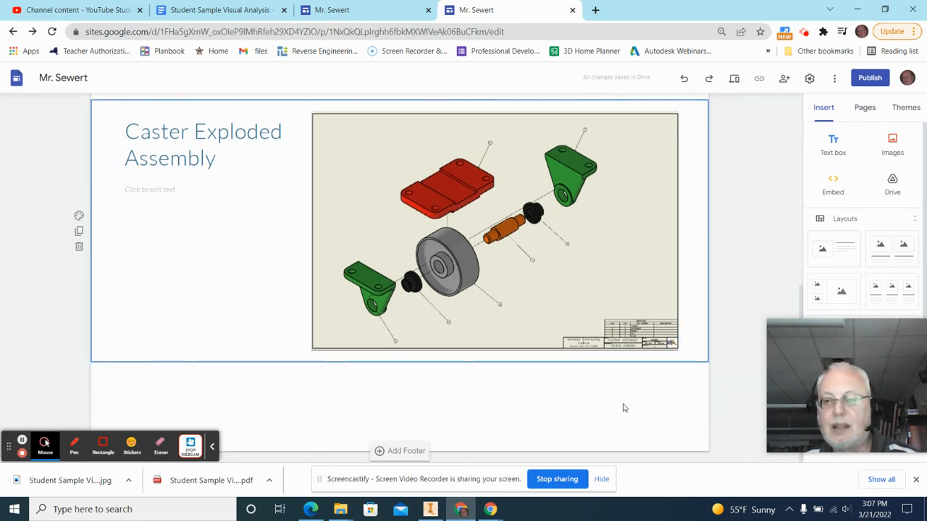
click(833, 250)
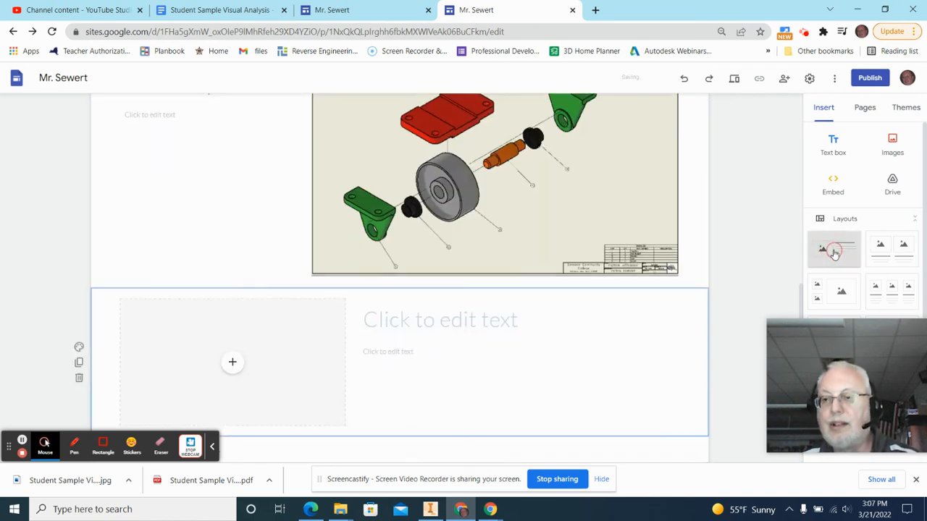
Step: Insert Top Plate.jpg from Google Drive into the third section's image box
scroll(down, 3)
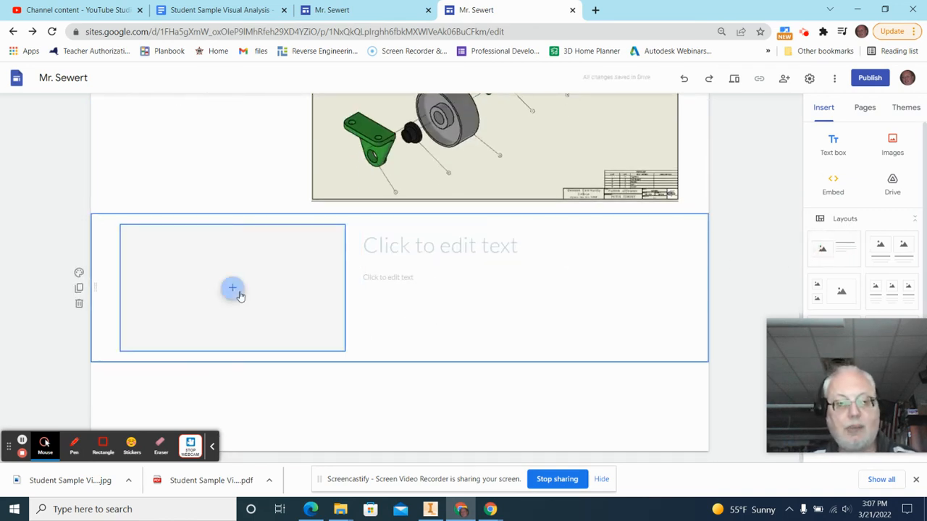
mouse_move(239, 228)
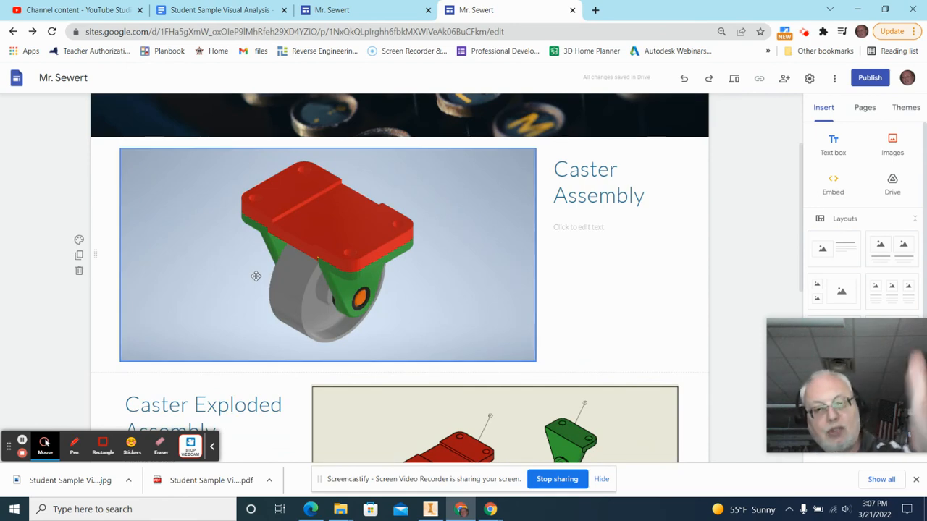
scroll(down, 3)
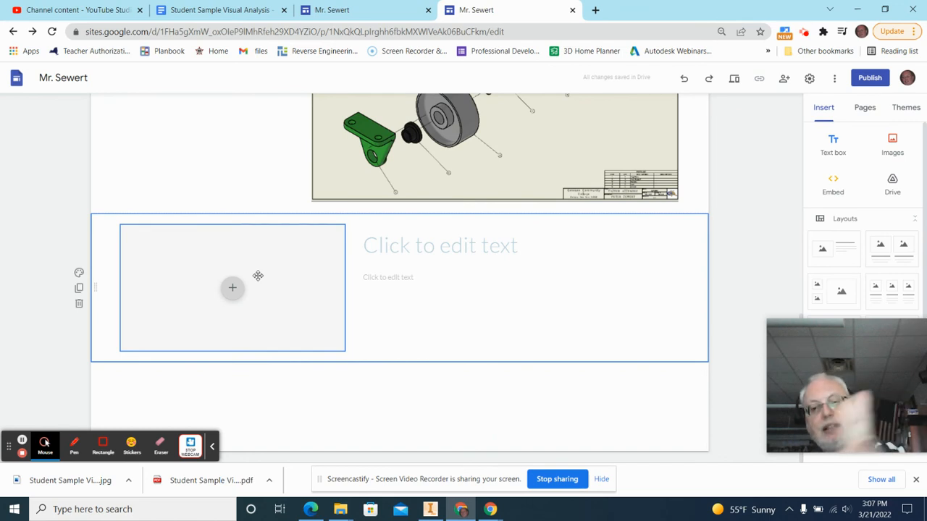
mouse_move(246, 294)
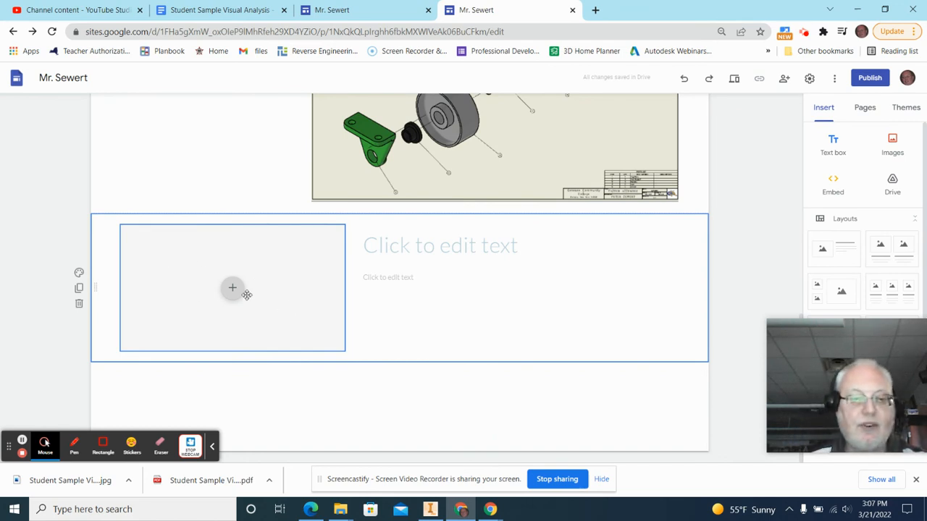
click(232, 288)
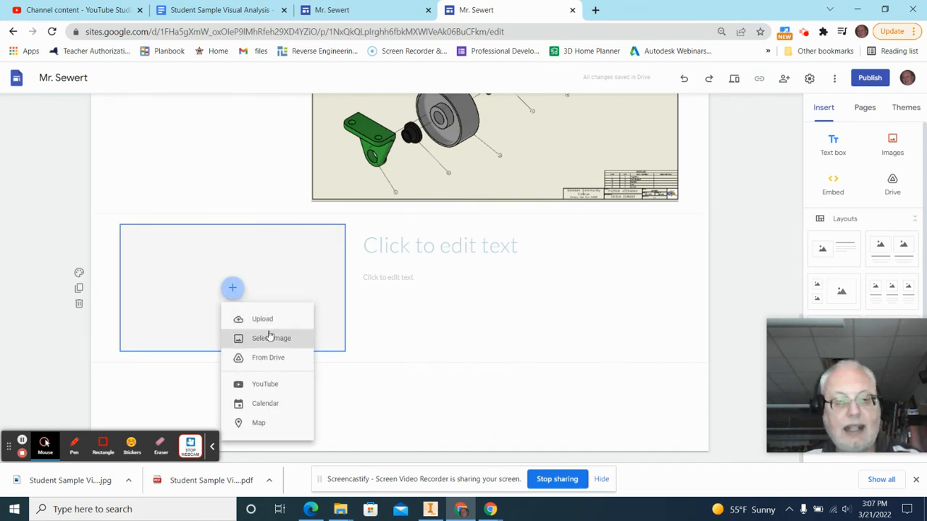
click(271, 338)
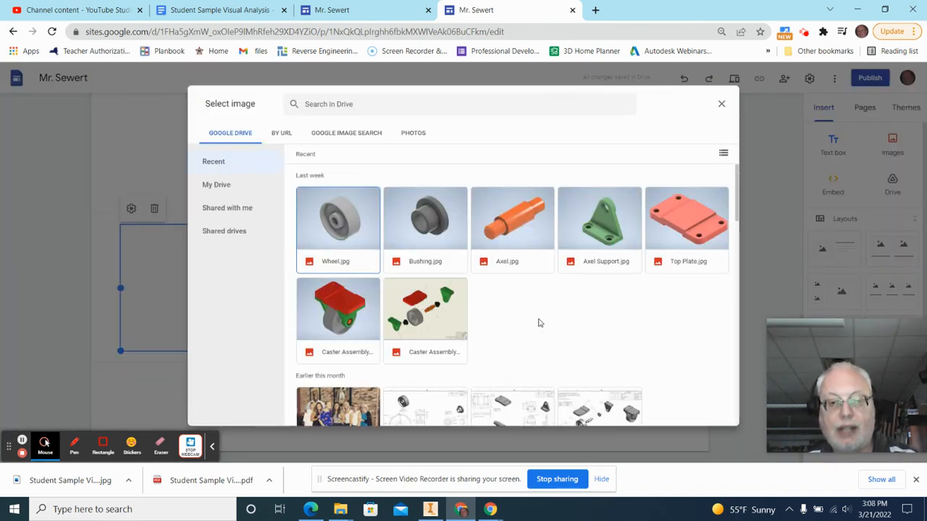
mouse_move(497, 331)
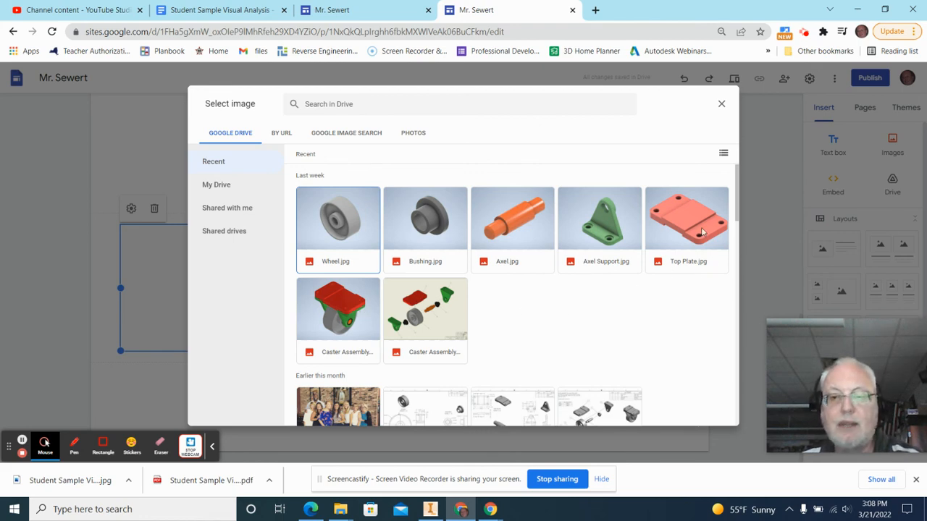
click(687, 218)
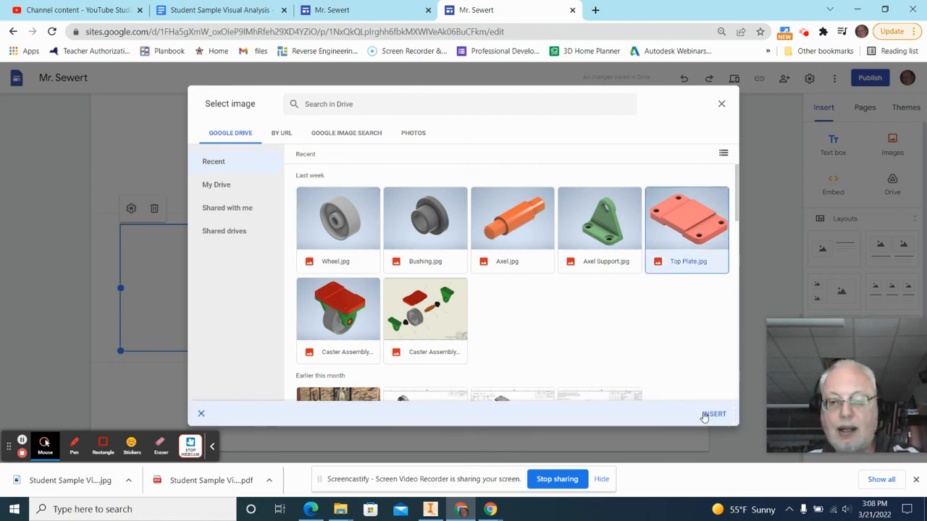
click(713, 414)
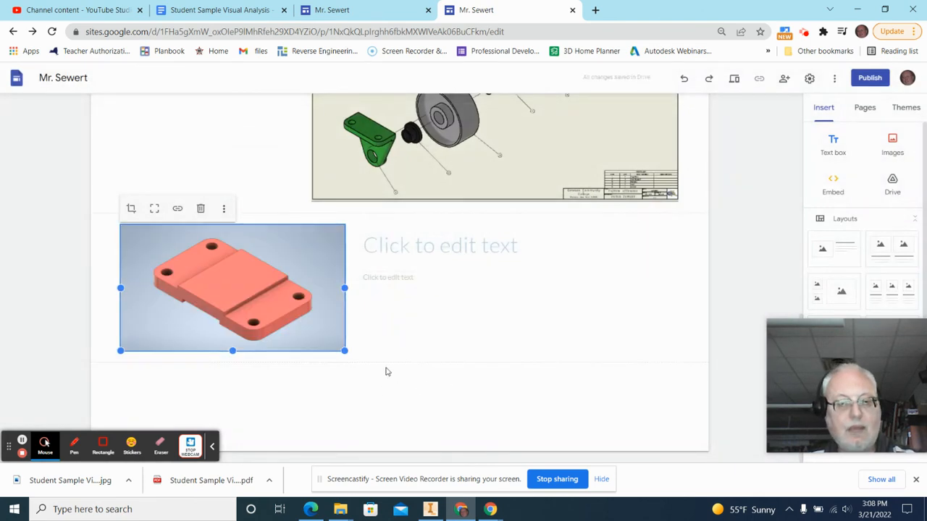
Step: Drag the top plate picture larger and type 'Top Plate' as its title
drag(345, 351, 566, 438)
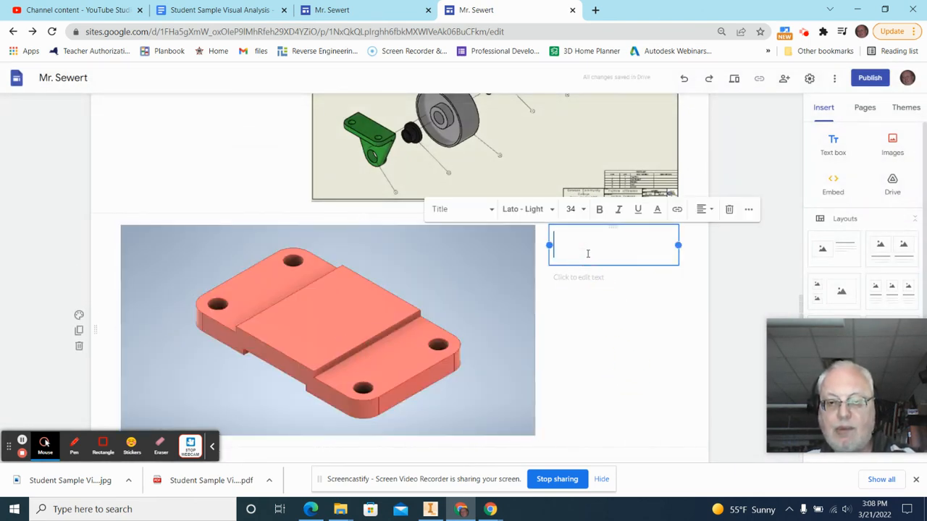
text(T)
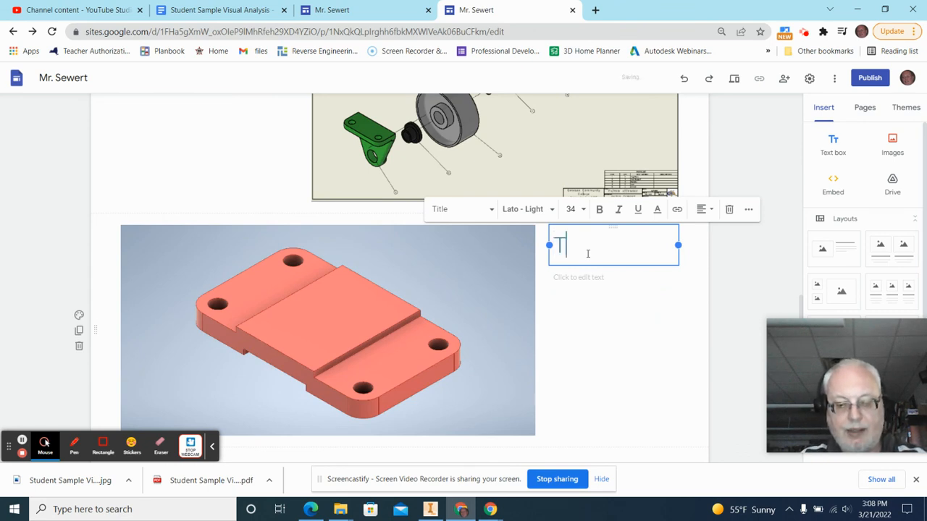
text(op Pl)
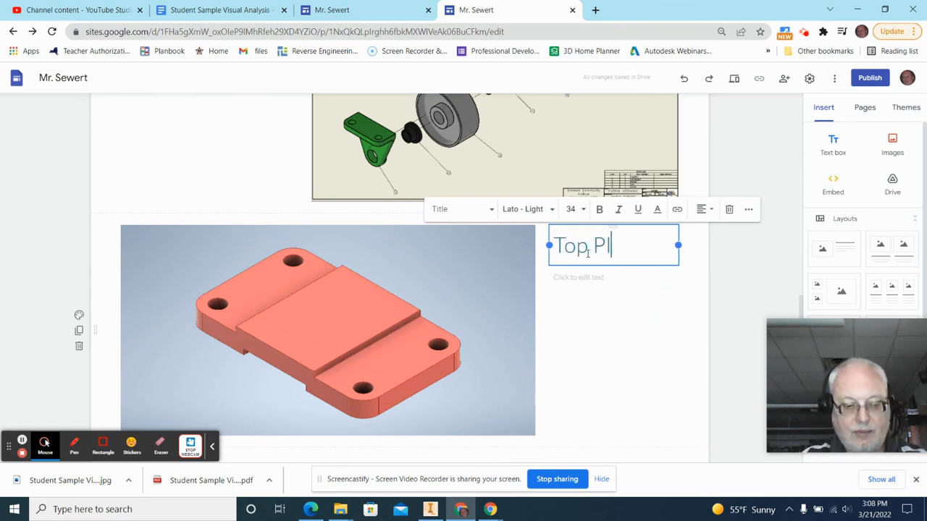
text(ate)
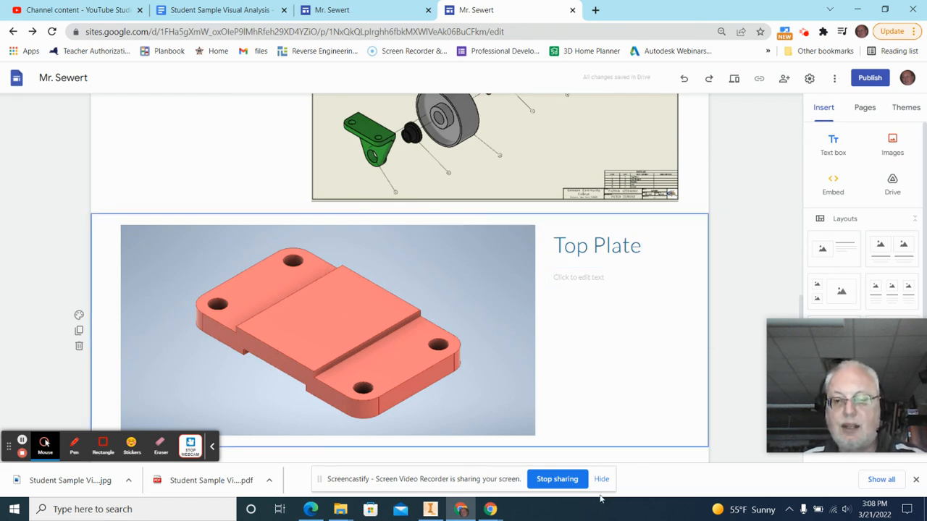
mouse_move(729, 274)
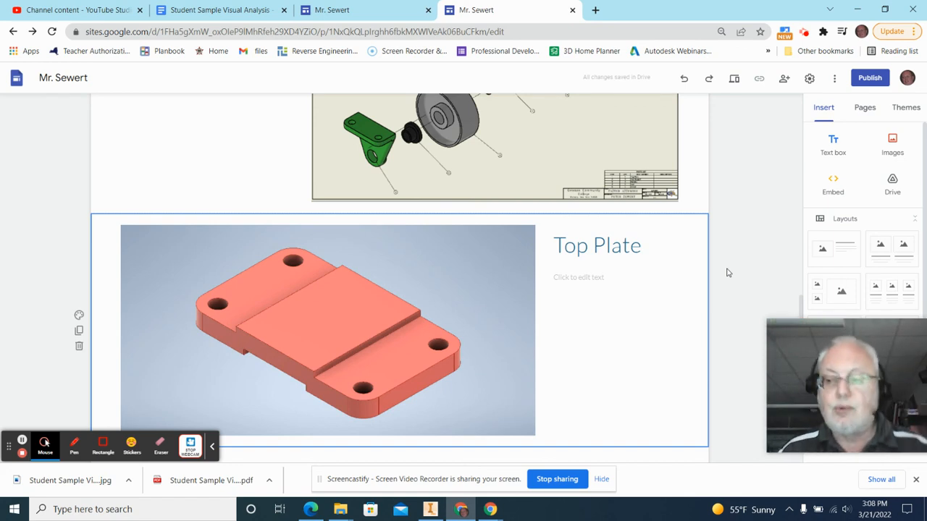
mouse_move(754, 282)
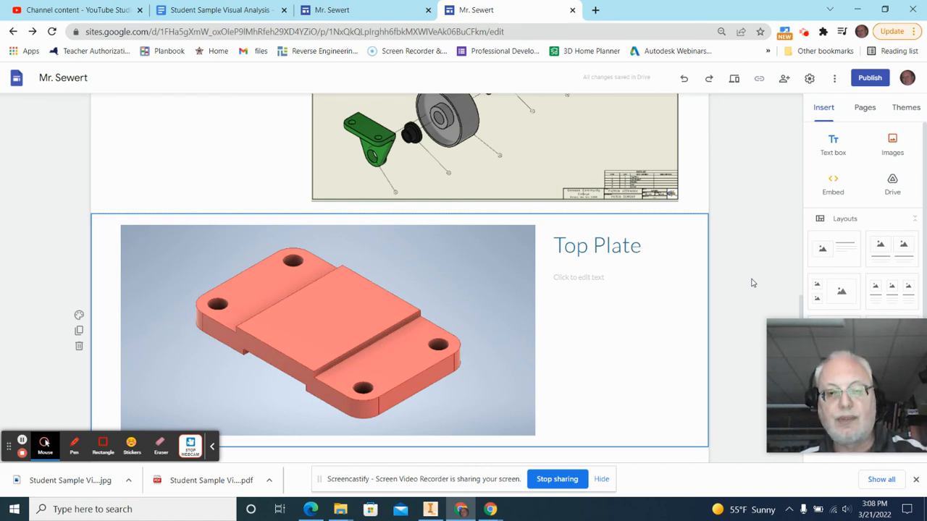
mouse_move(628, 372)
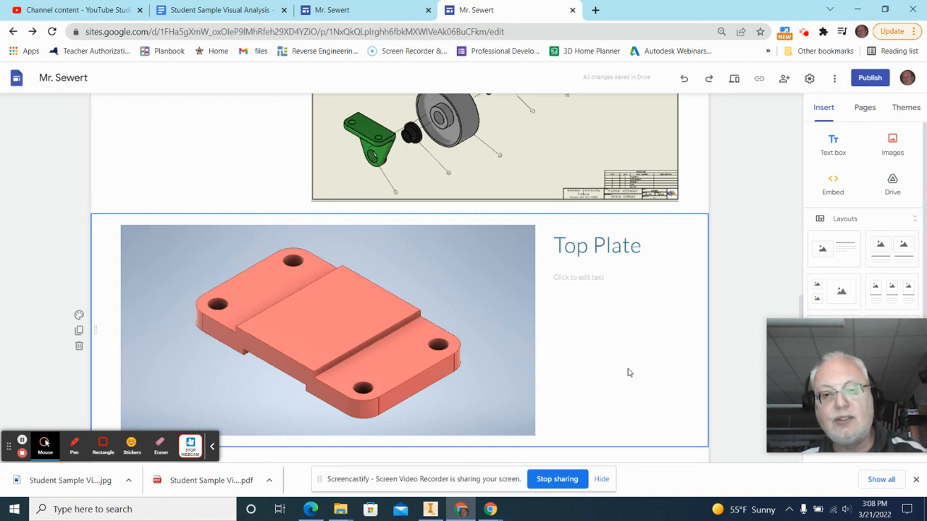
Step: Switch to the published caster wheel site and scroll through its Top Plate, Bushing and Wheel sections
click(366, 9)
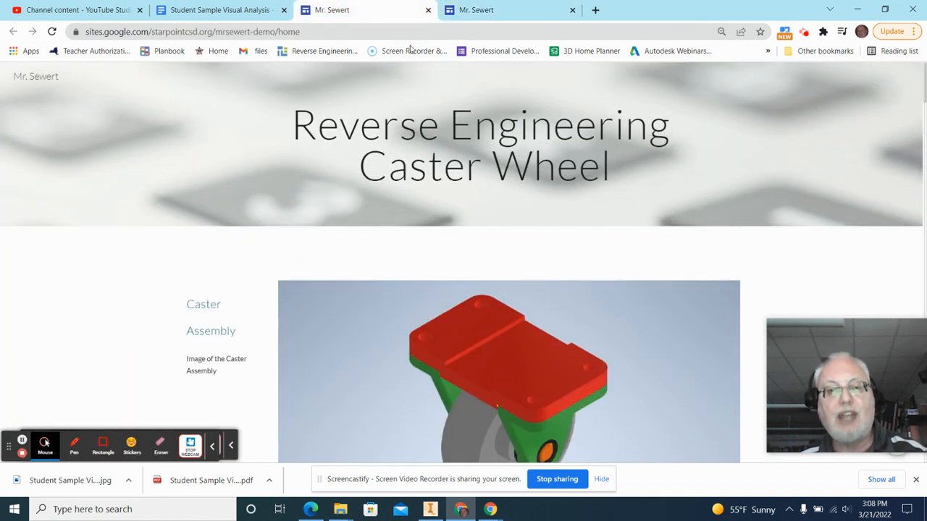
mouse_move(572, 213)
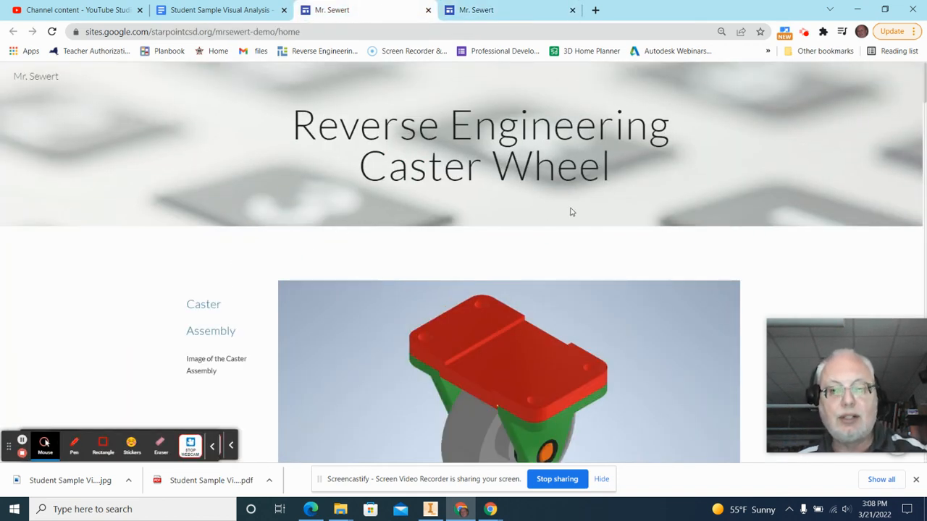
mouse_move(454, 190)
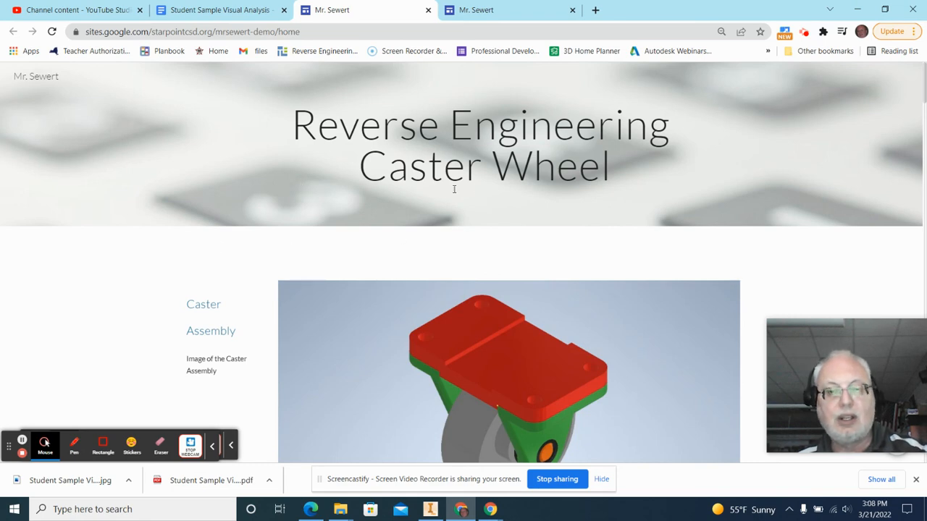
scroll(down, 3)
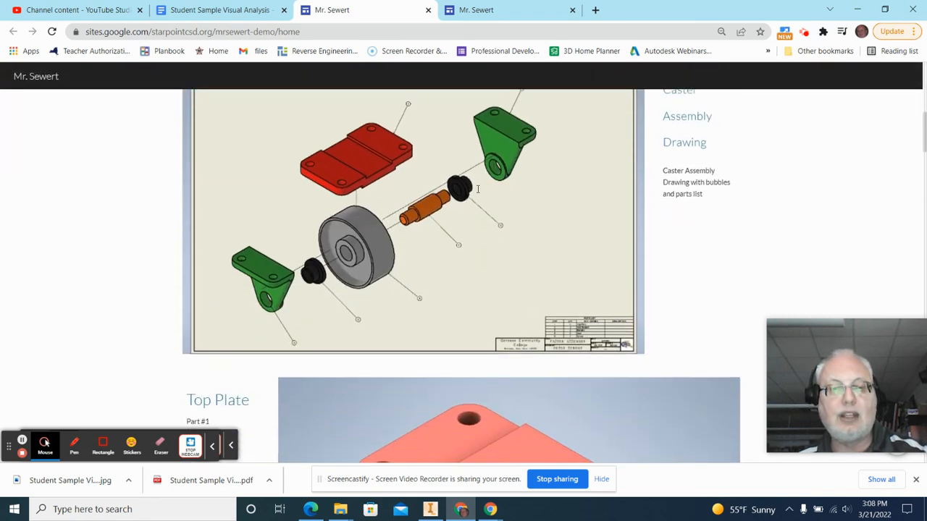
scroll(down, 3)
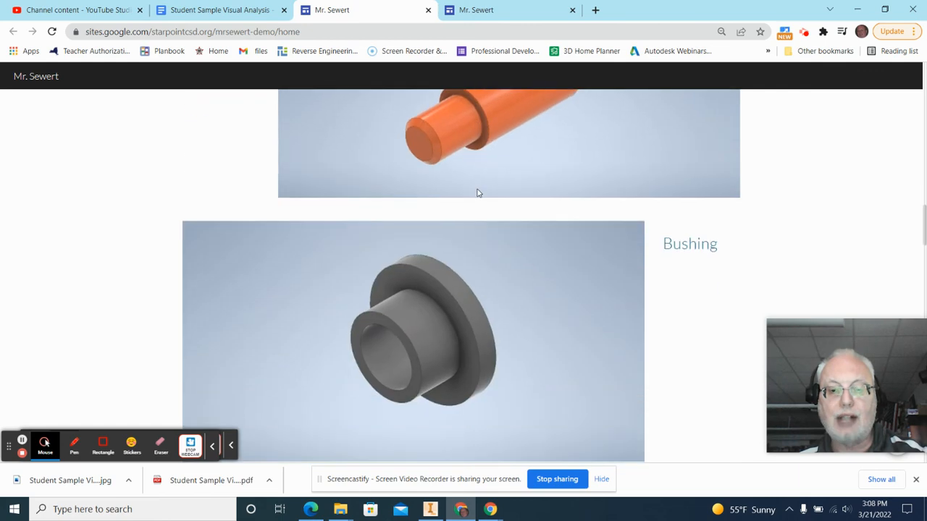
scroll(down, 3)
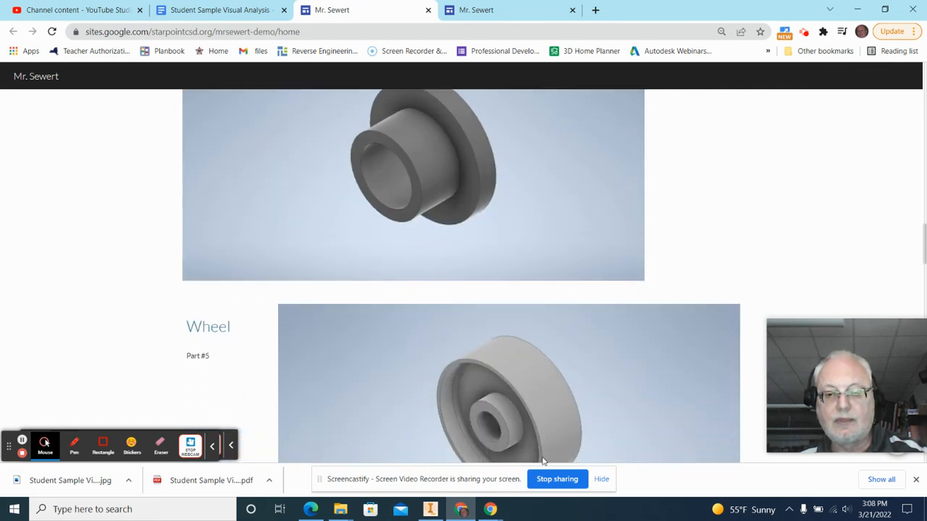